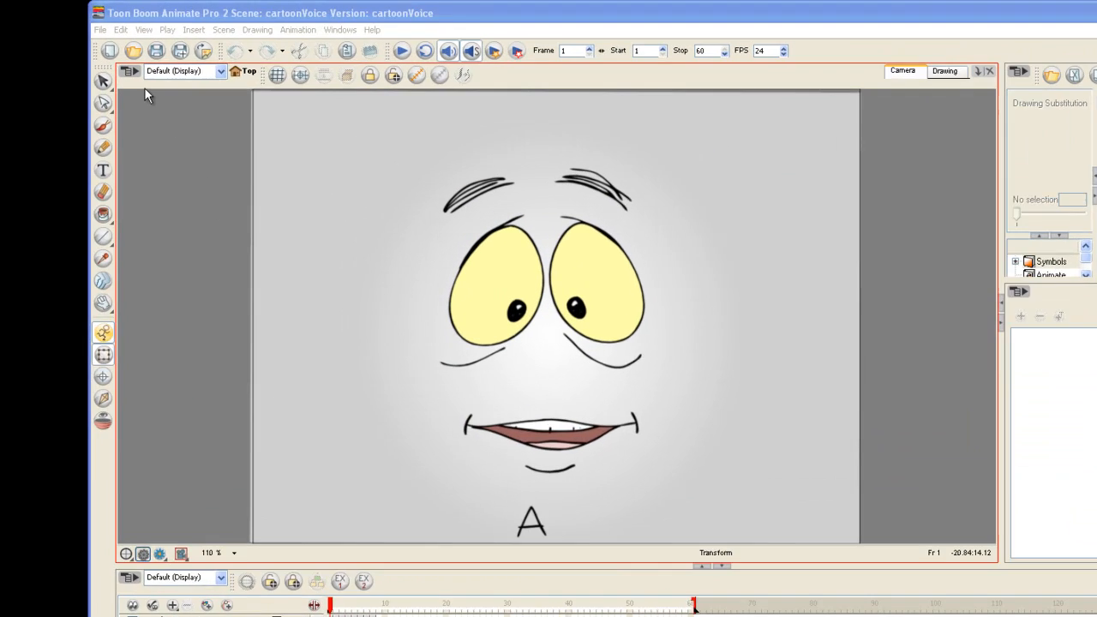
Step: Import the cartoonVoice audio file as a sound layer via File > Import > Sound
left_click(100, 29)
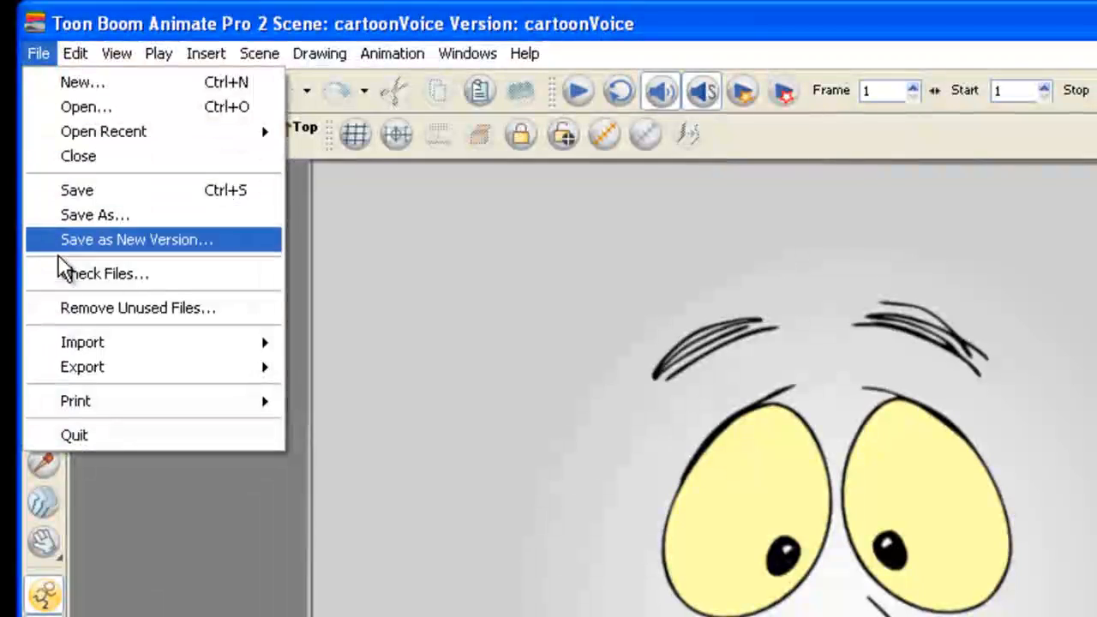
mouse_move(82, 342)
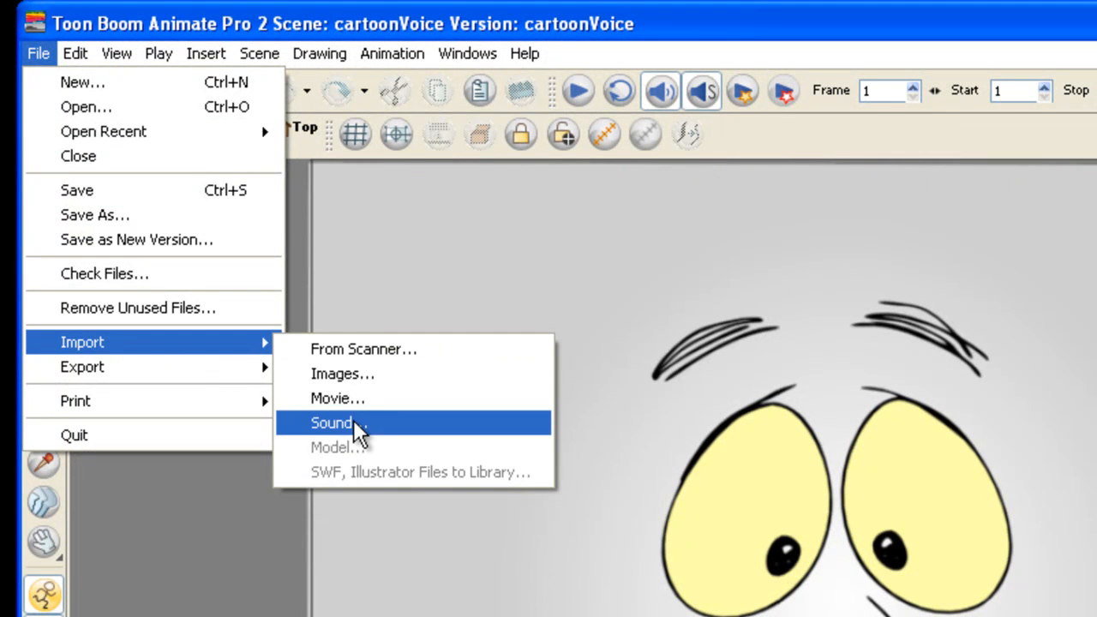
left_click(332, 423)
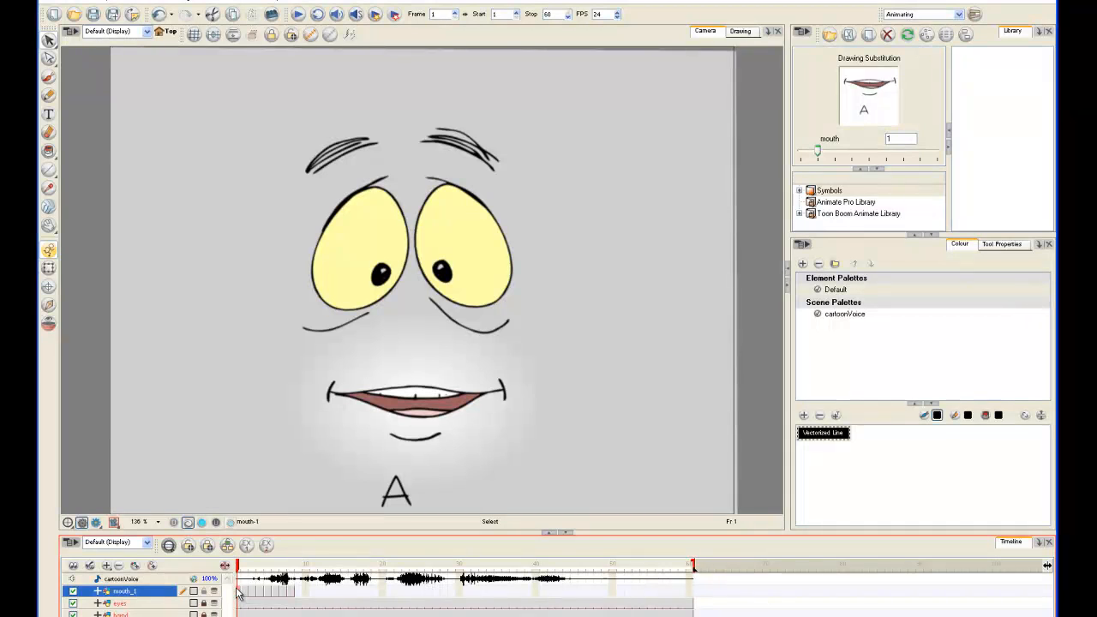
Step: Rename the first three mouth drawings A, B and C with Ctrl+D
key("Ctrl+D")
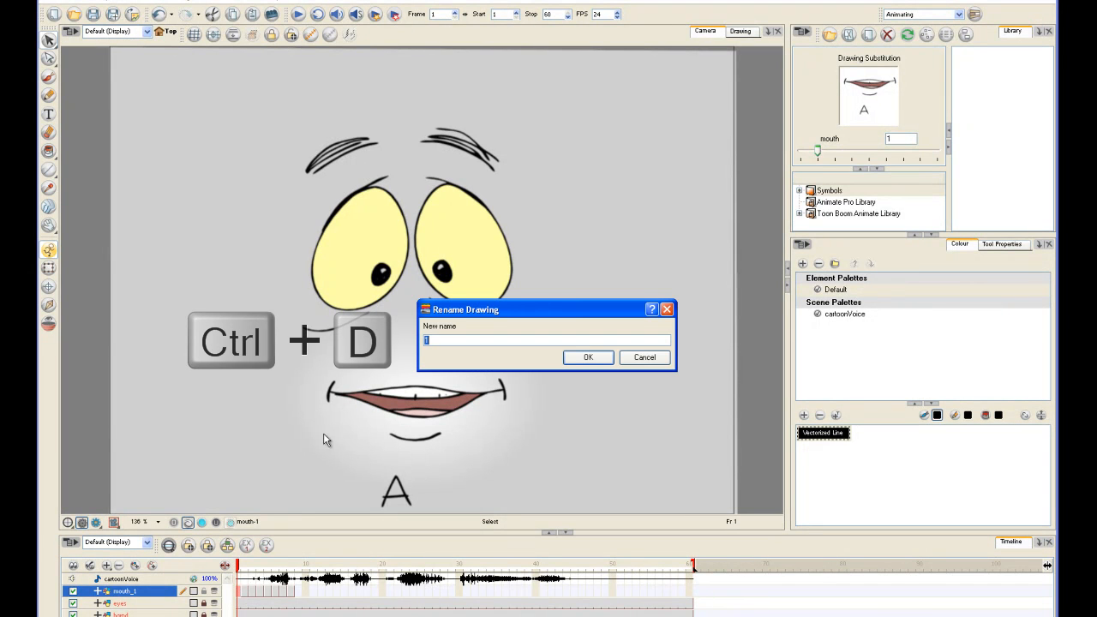
type("A")
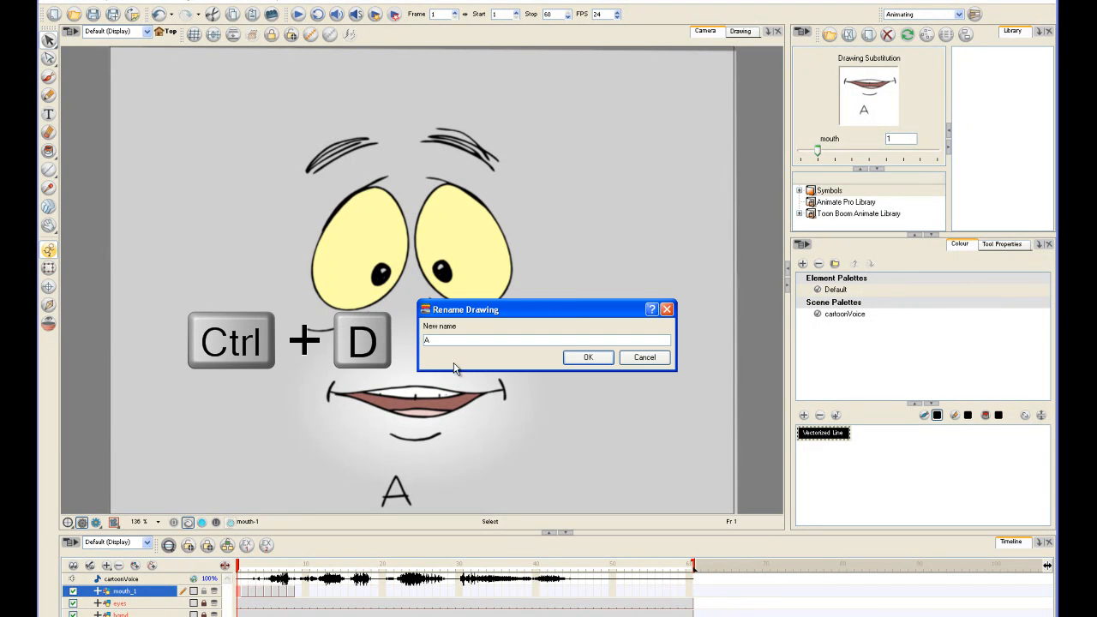
left_click(588, 357)
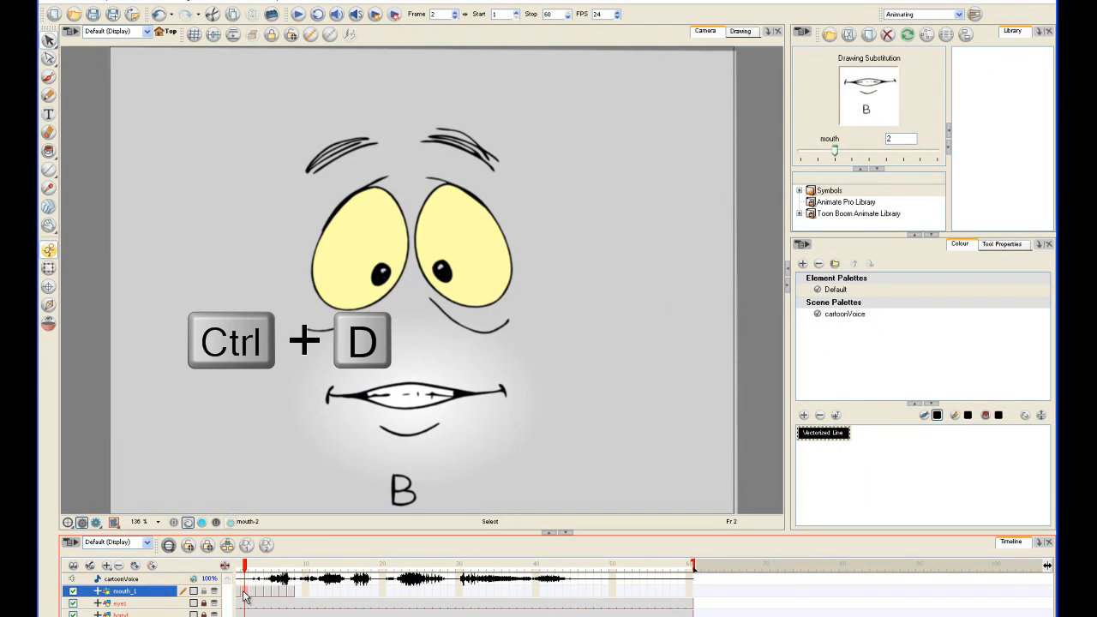
key("ctrl+d")
type("B")
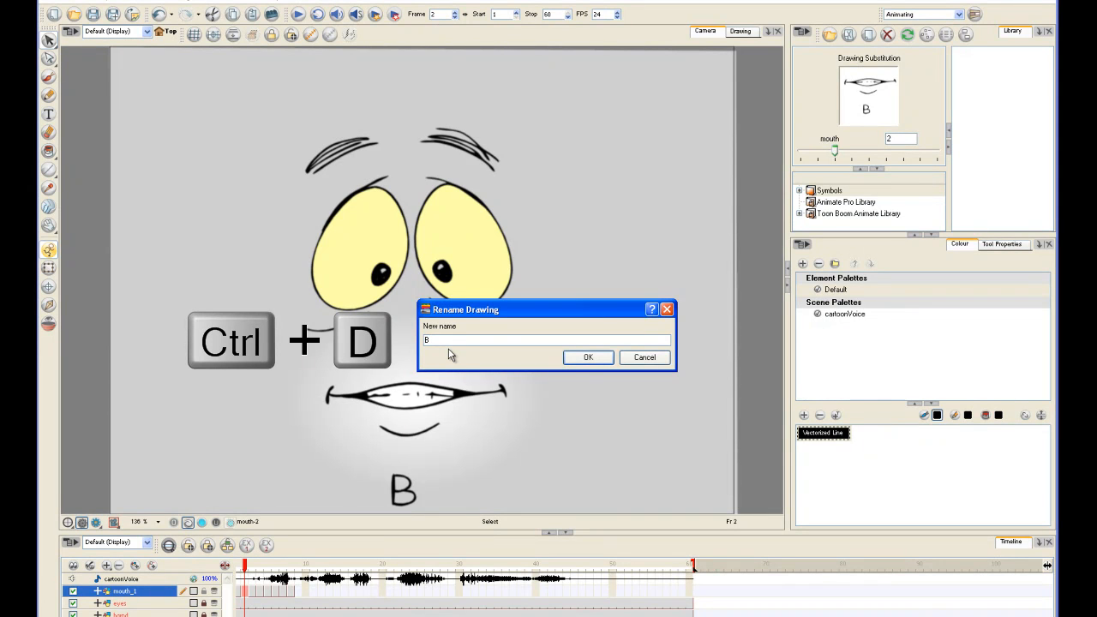
left_click(588, 357)
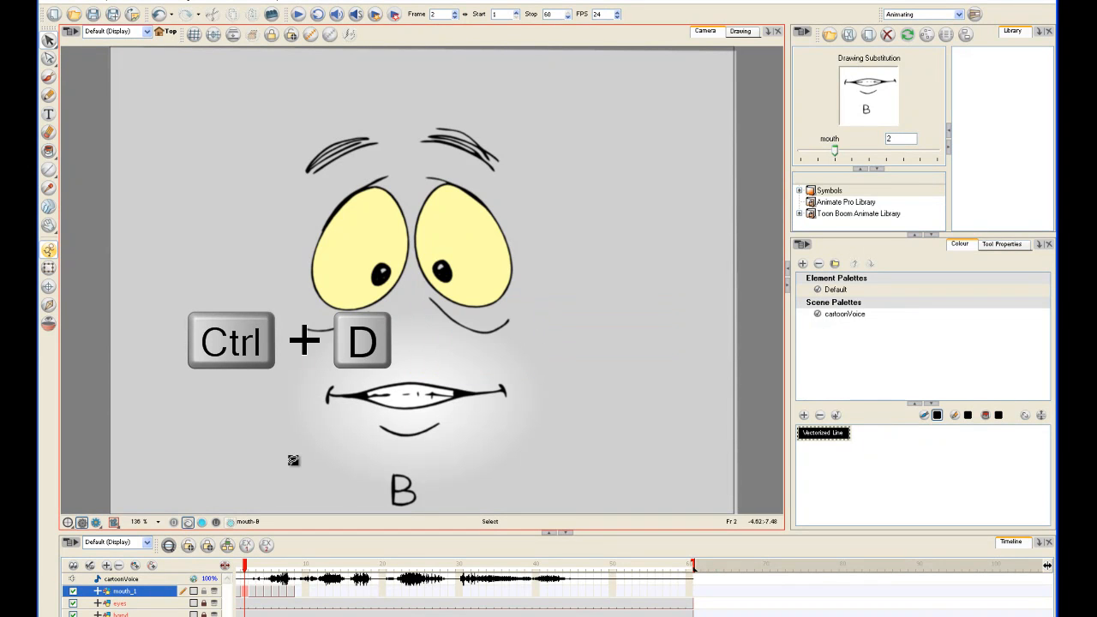
left_click(259, 565)
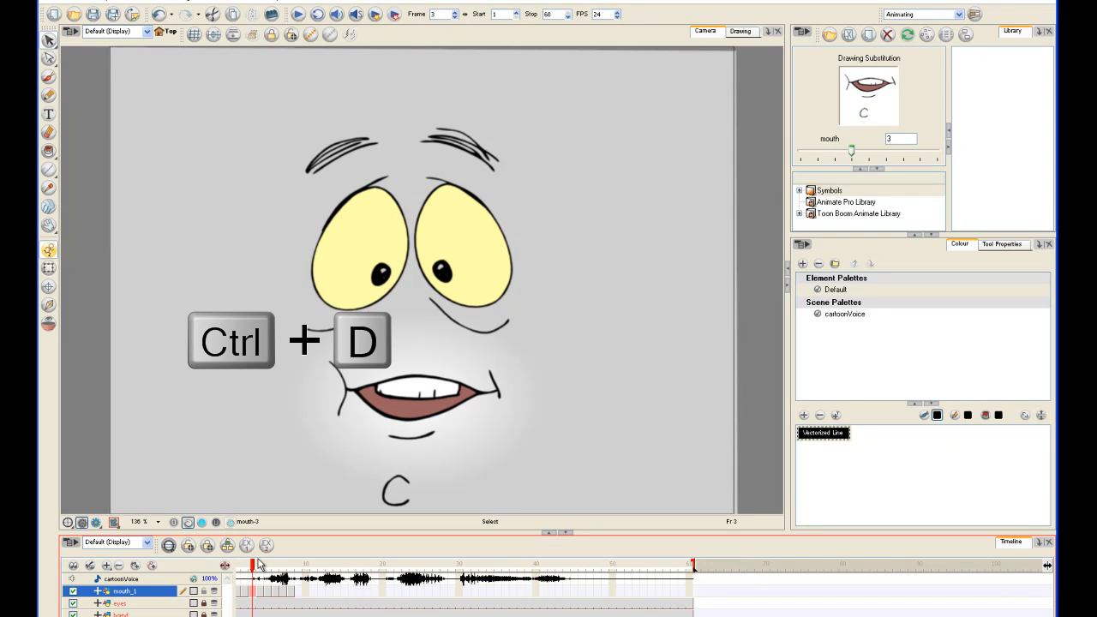
key("ctrl+d")
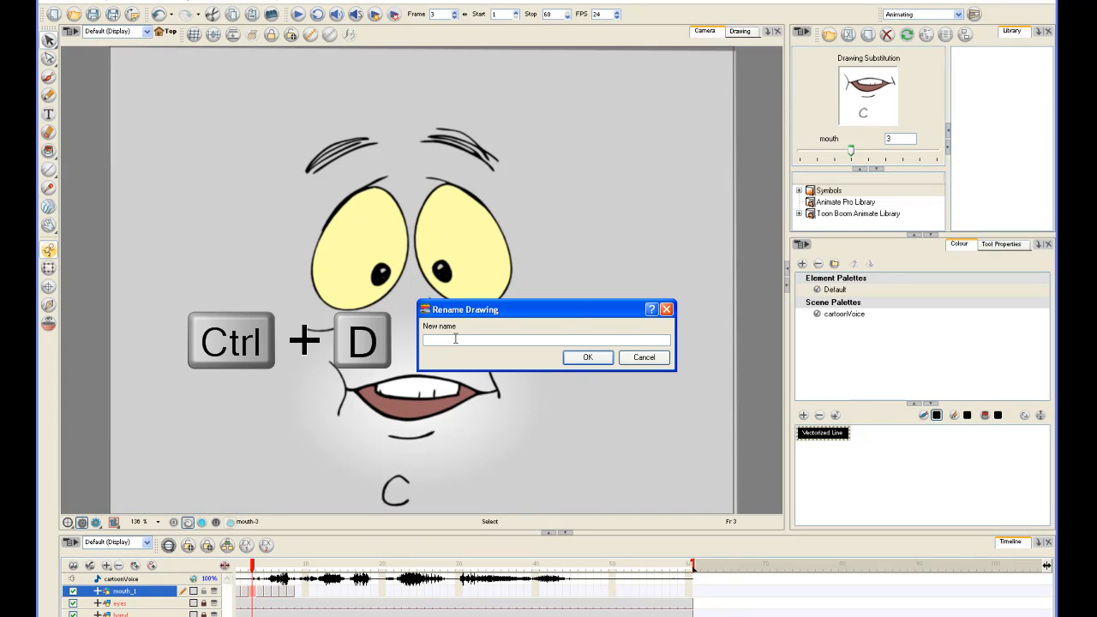
type("c")
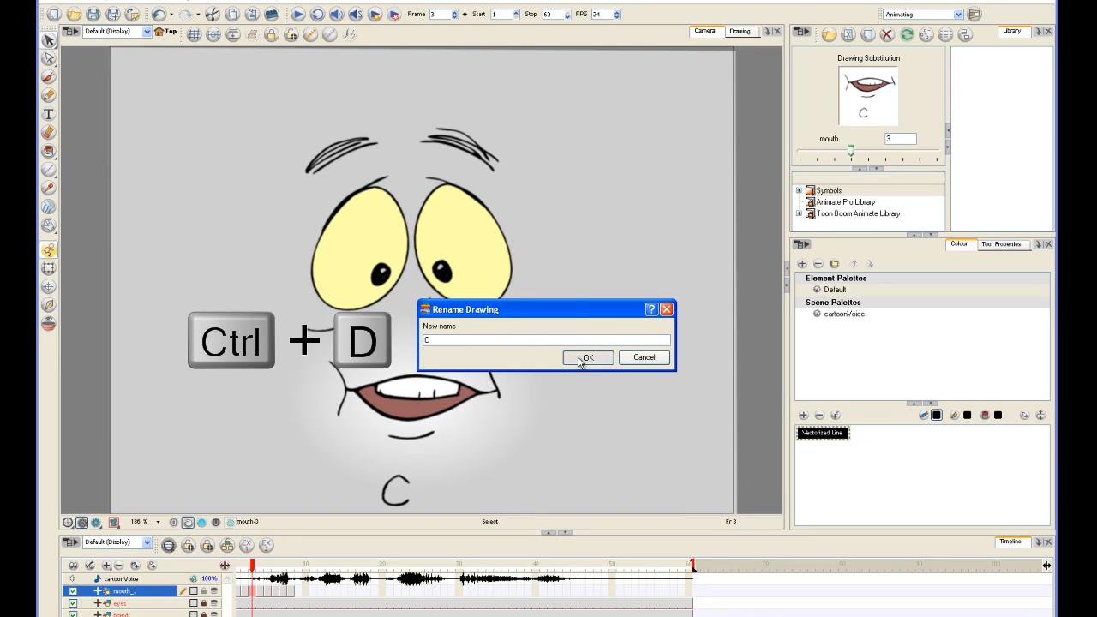
left_click(588, 358)
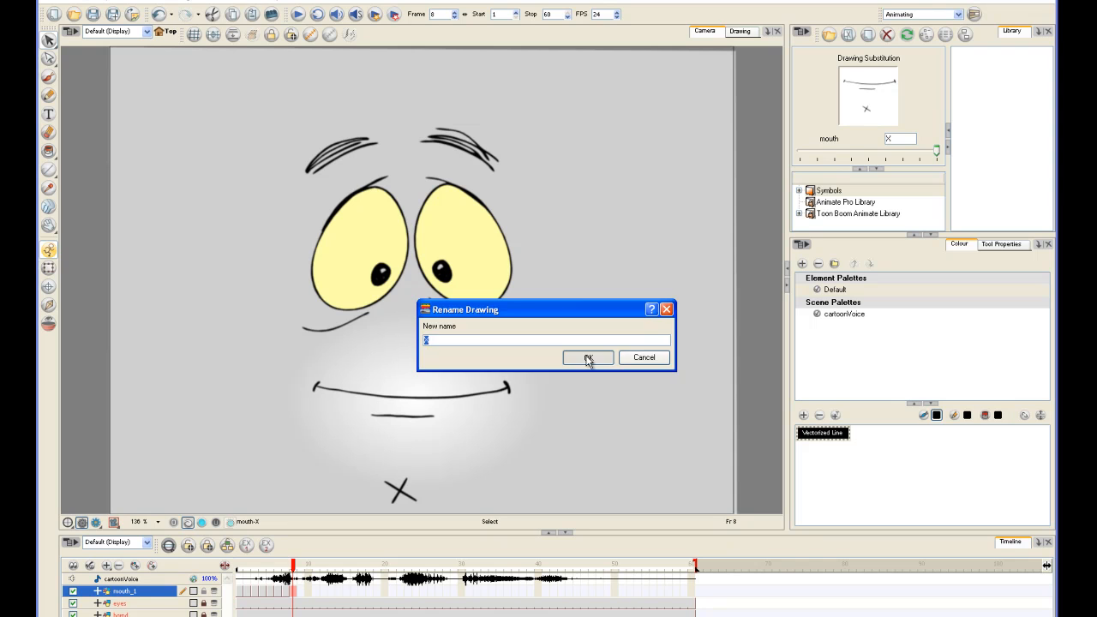
left_click(588, 357)
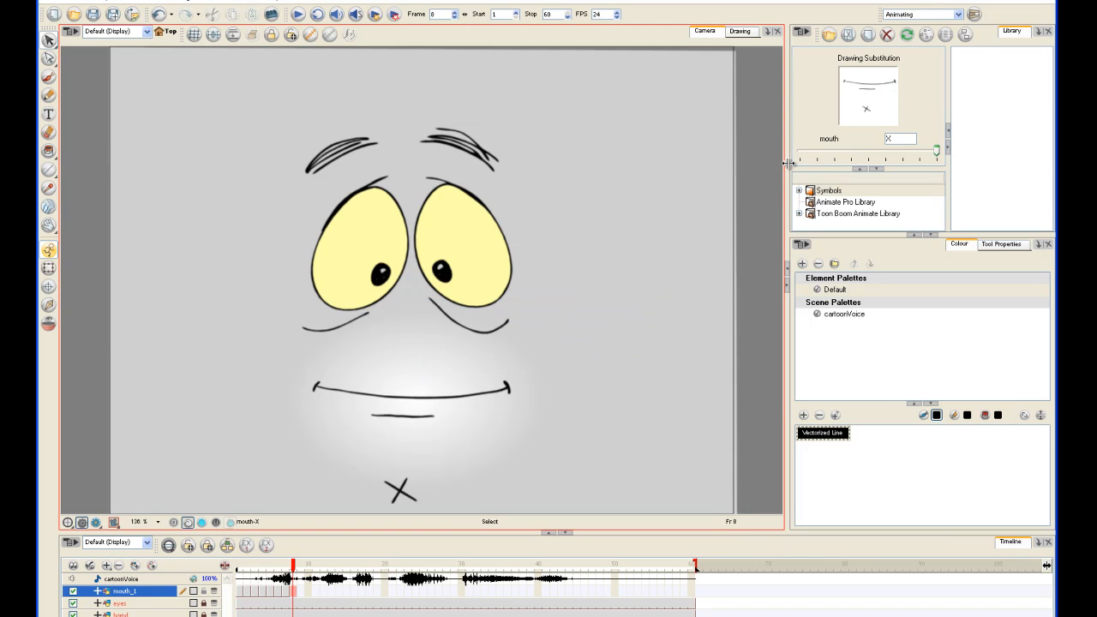
left_click_drag(934, 153, 917, 152)
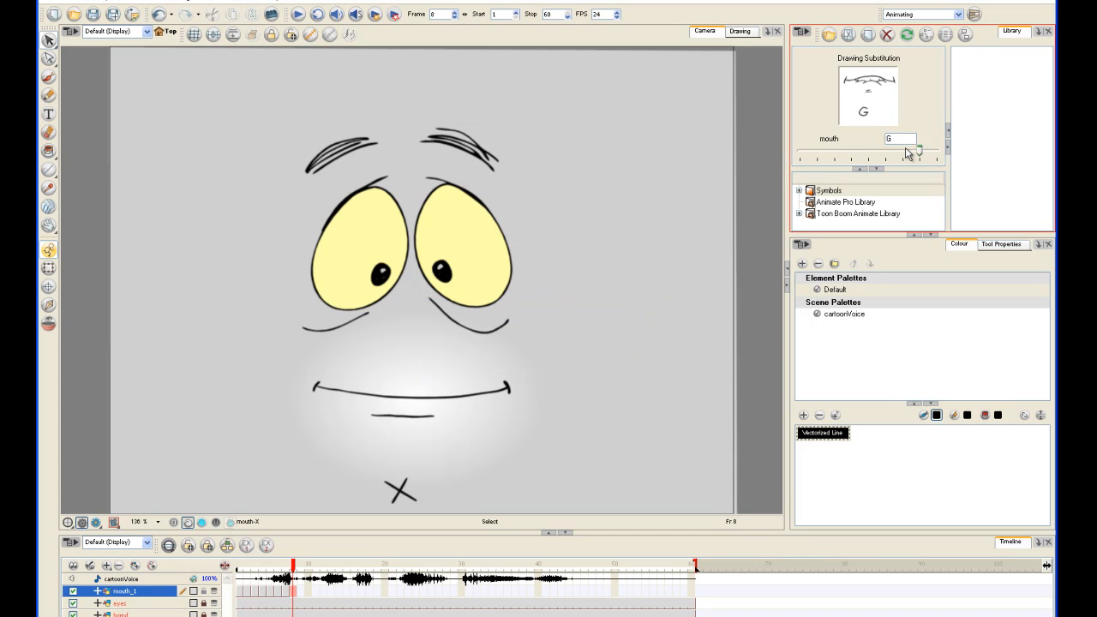
left_click_drag(918, 152, 868, 151)
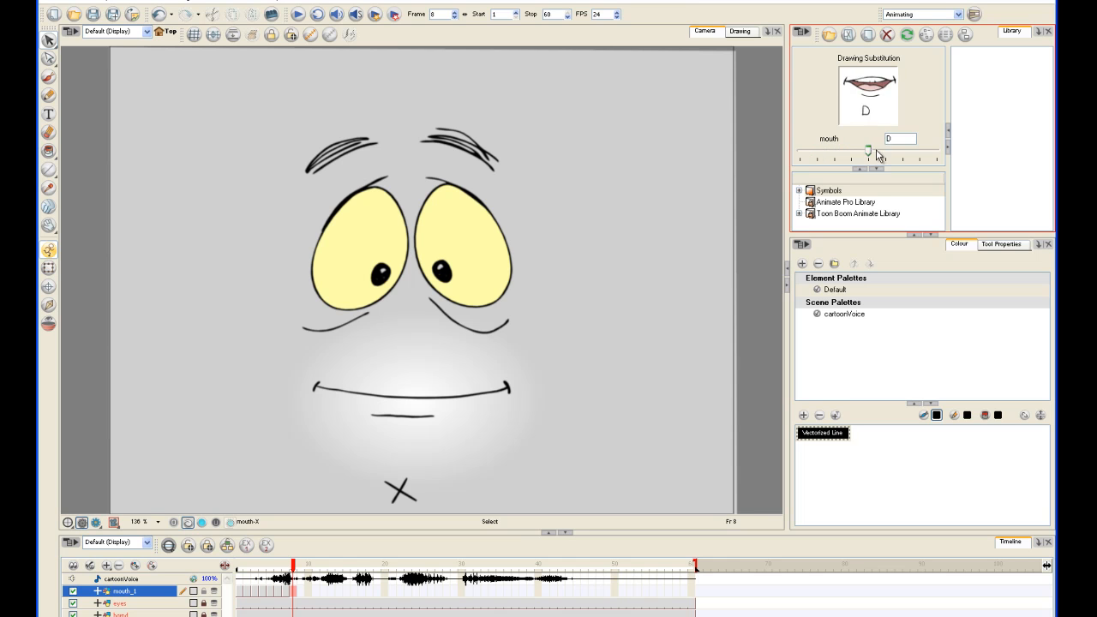
left_click_drag(868, 150, 935, 151)
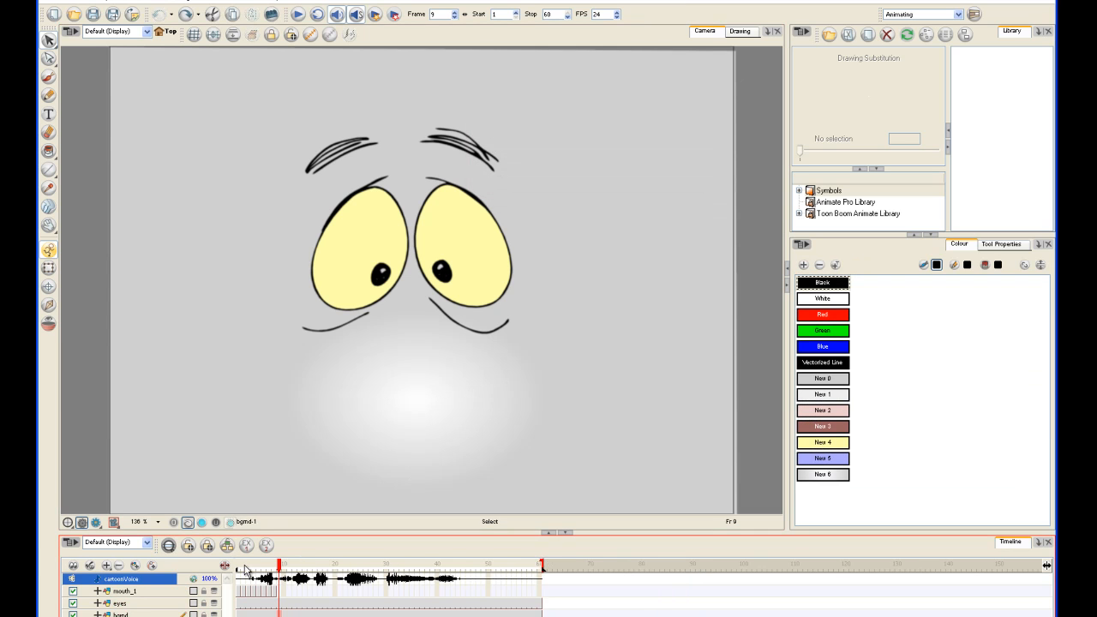
mouse_move(243, 586)
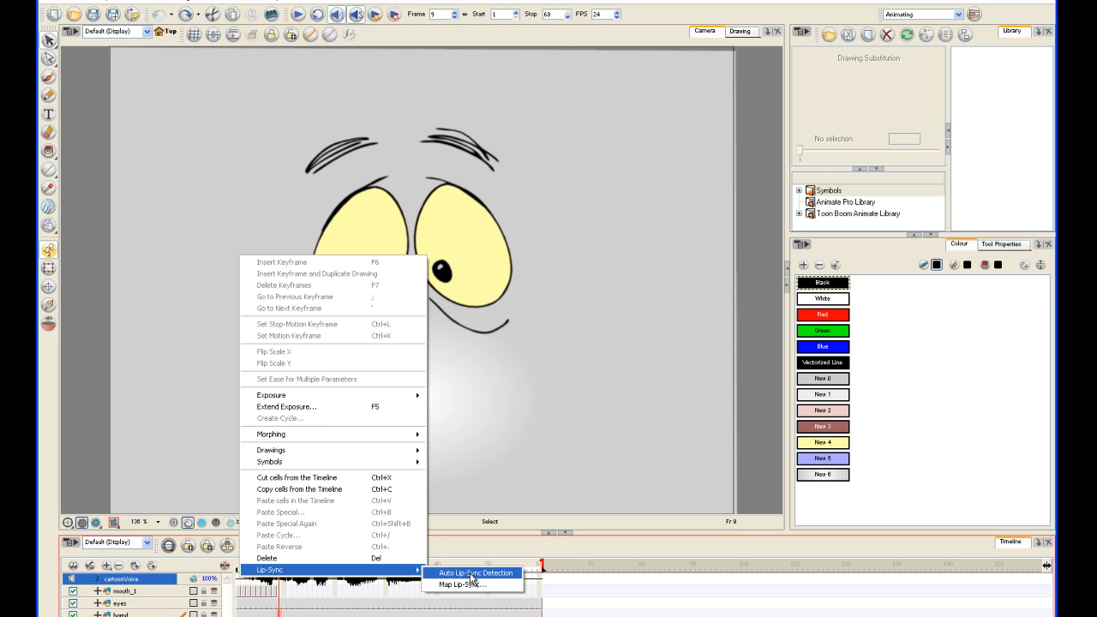
Step: Run Auto Lip-Sync Detection on the cartoonVoice track
left_click(475, 572)
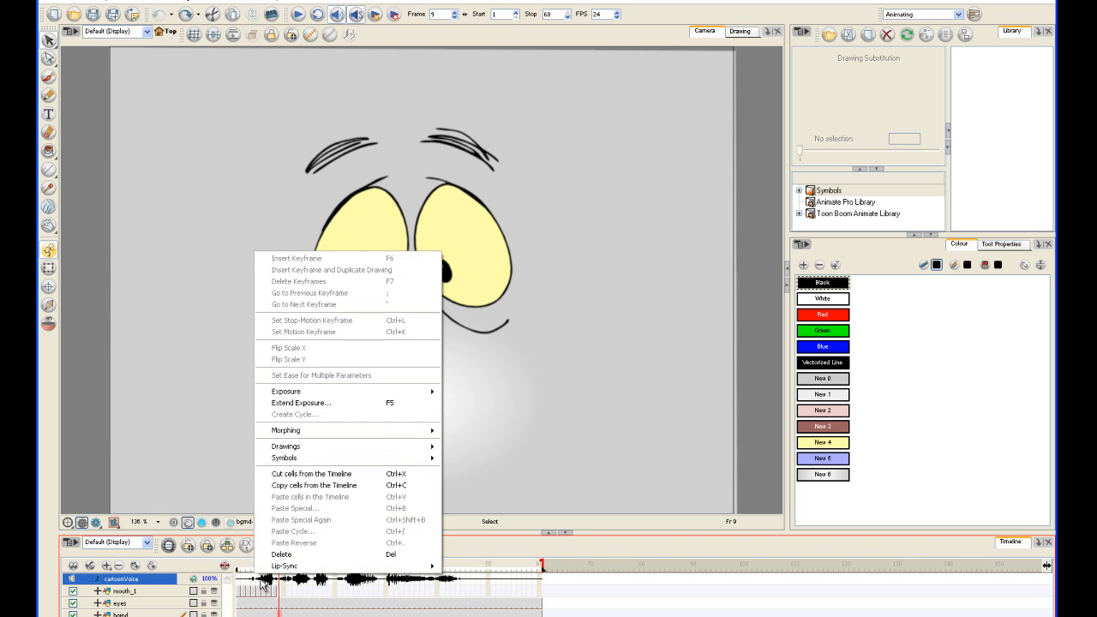
mouse_move(295, 566)
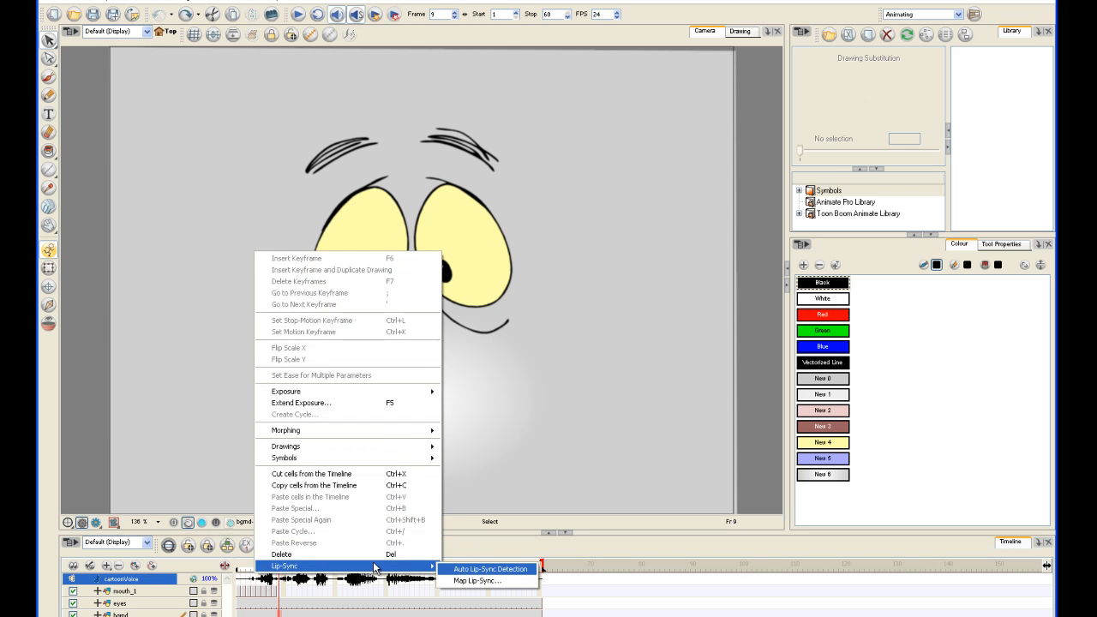
Step: In Map Lip-Sync, set the destination layer to mouth_1 for drawings A–X
left_click(477, 580)
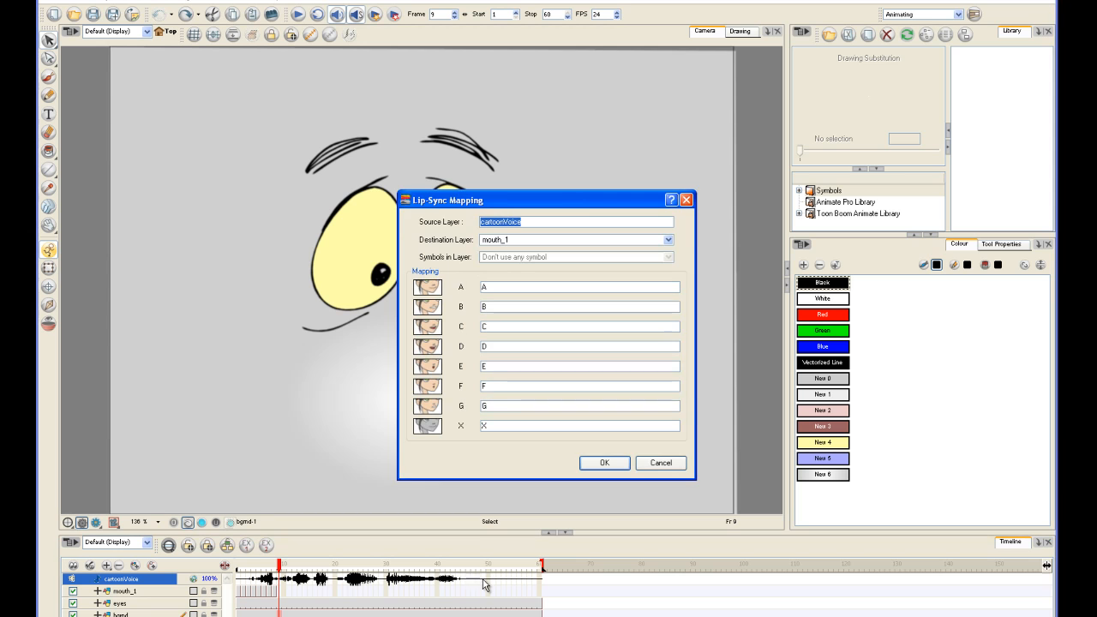
mouse_move(608, 302)
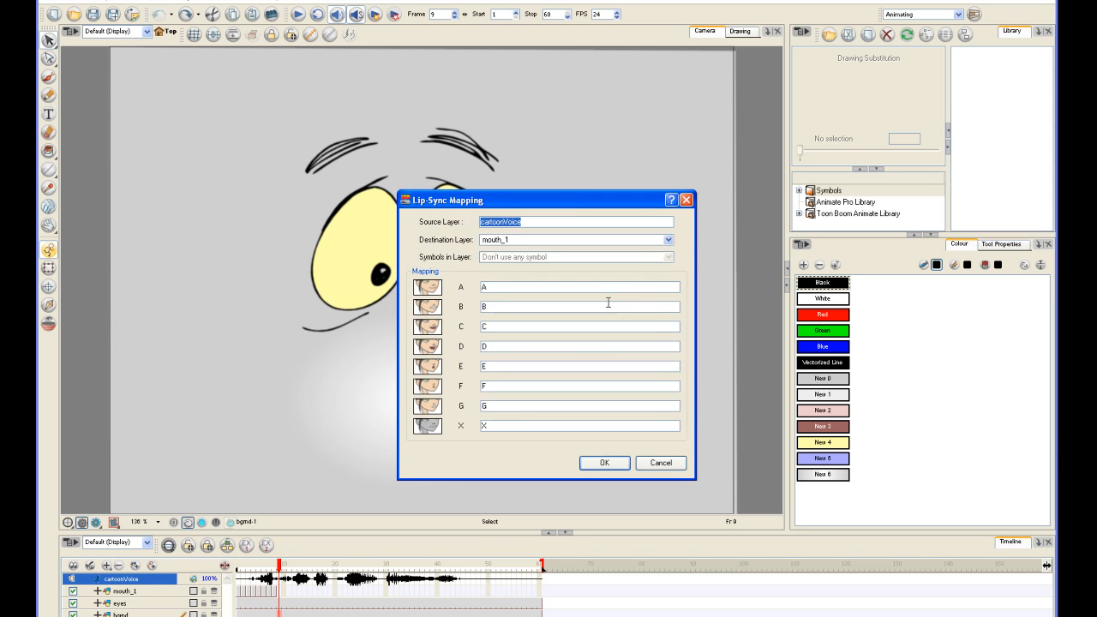
left_click(668, 239)
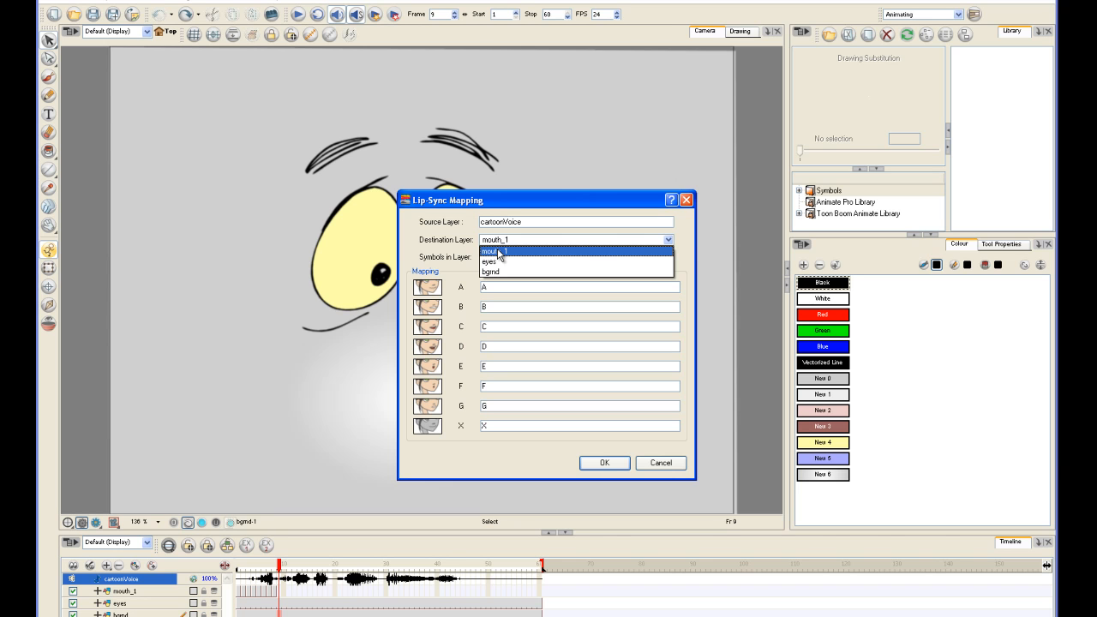
left_click(496, 251)
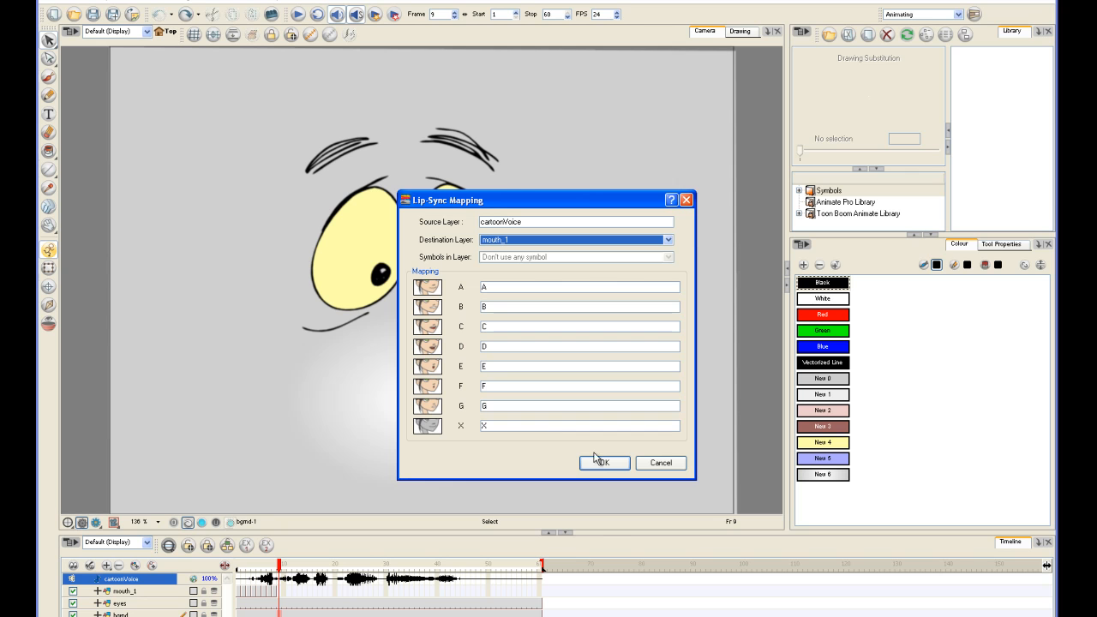
Step: Apply the lip-sync mapping and select the background layer in the timeline
left_click(603, 463)
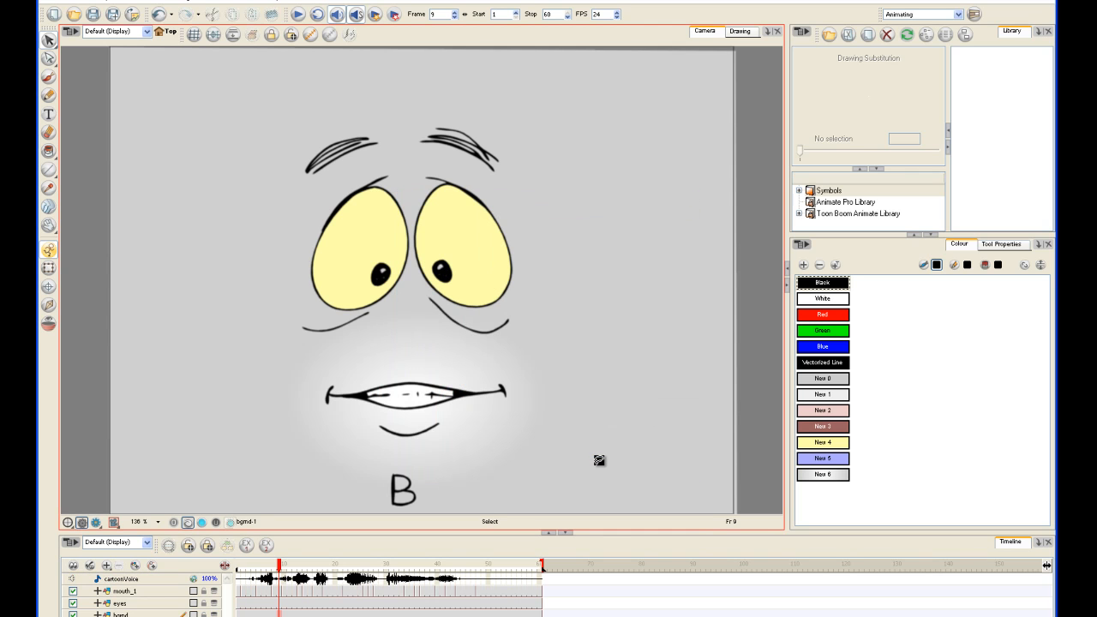
mouse_move(549, 581)
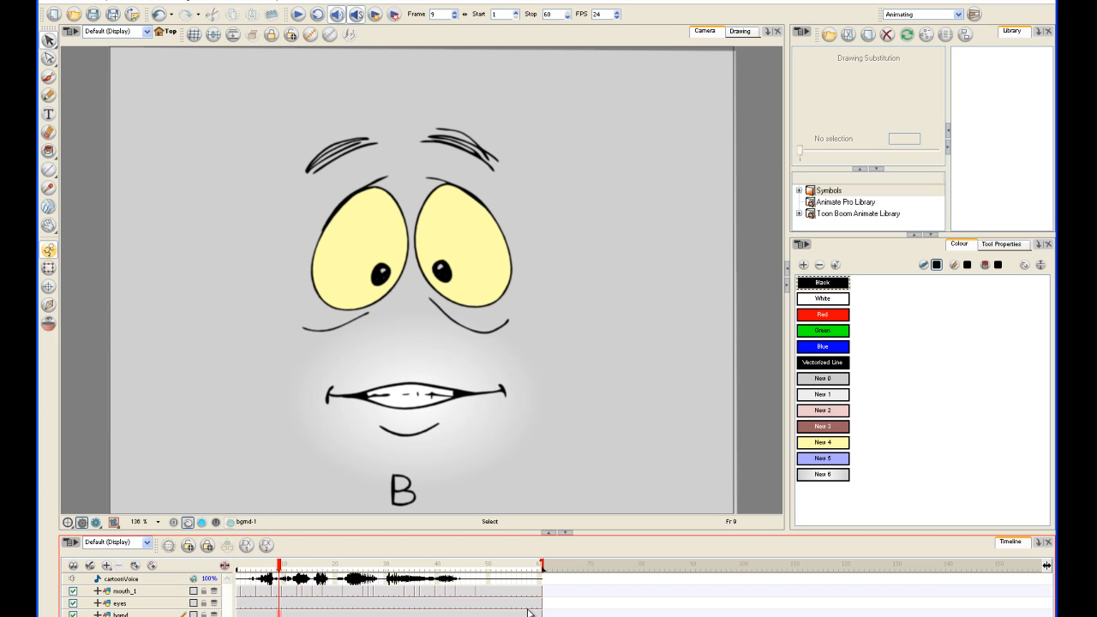
left_click(264, 566)
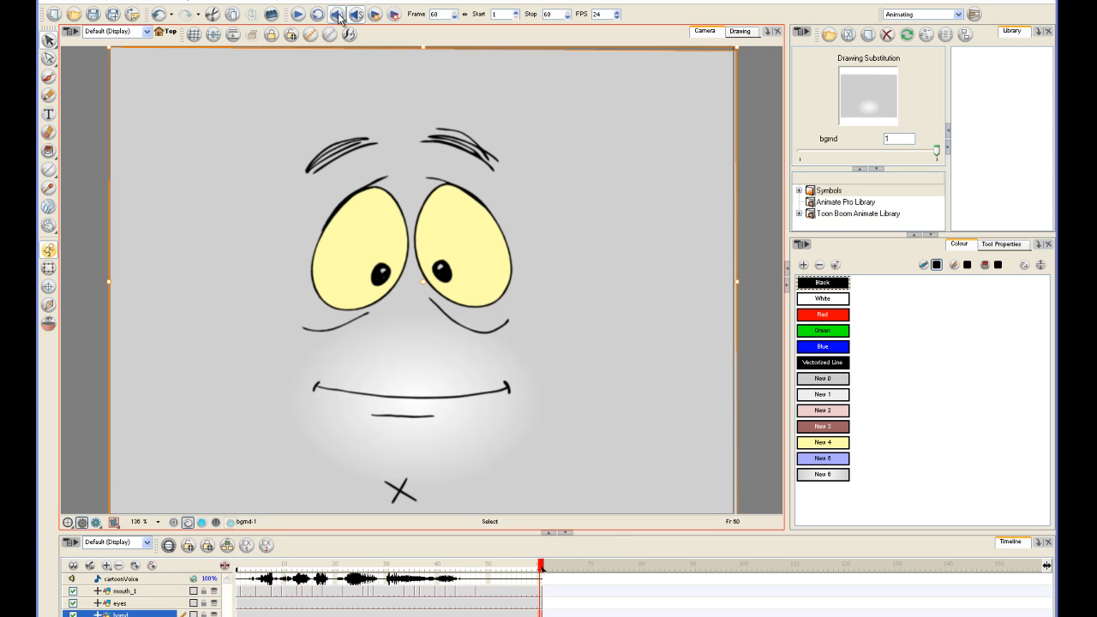
mouse_move(367, 19)
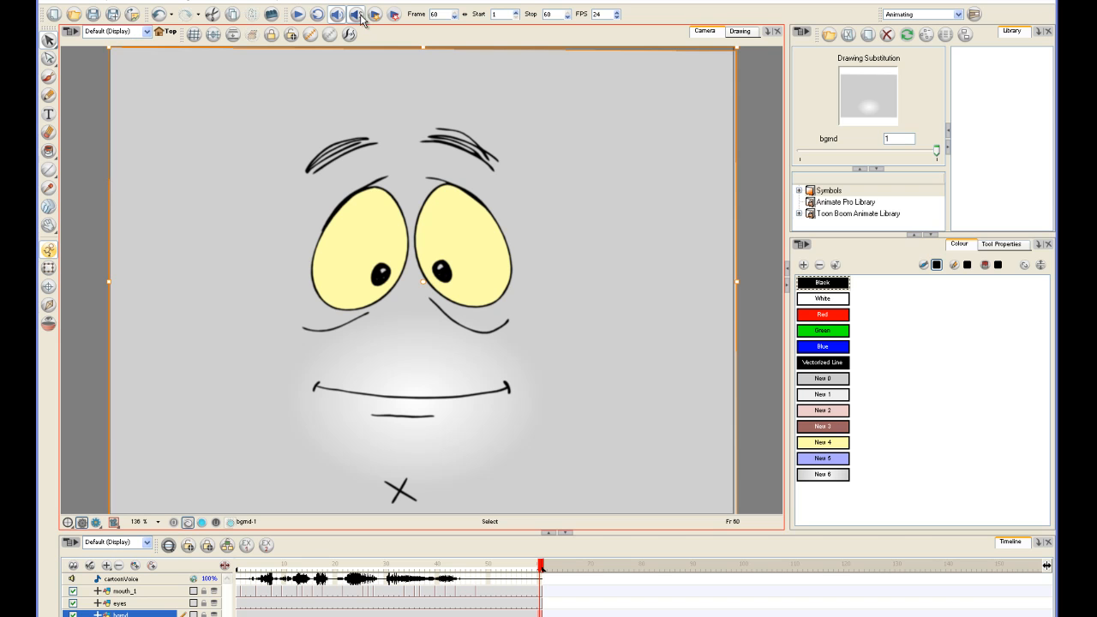
mouse_move(157, 584)
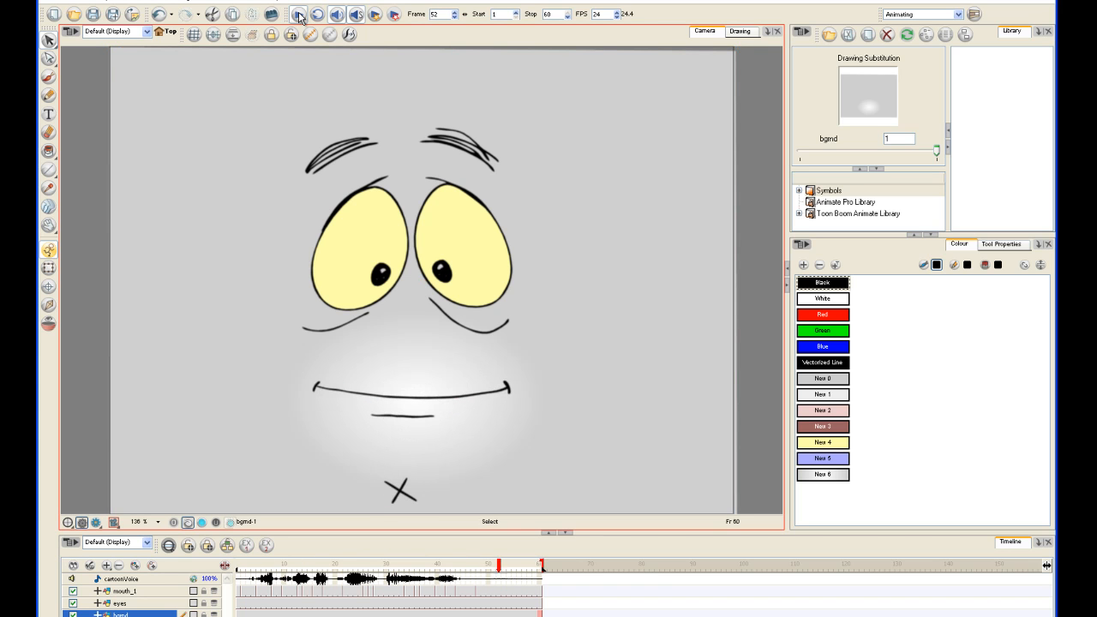
left_click(298, 15)
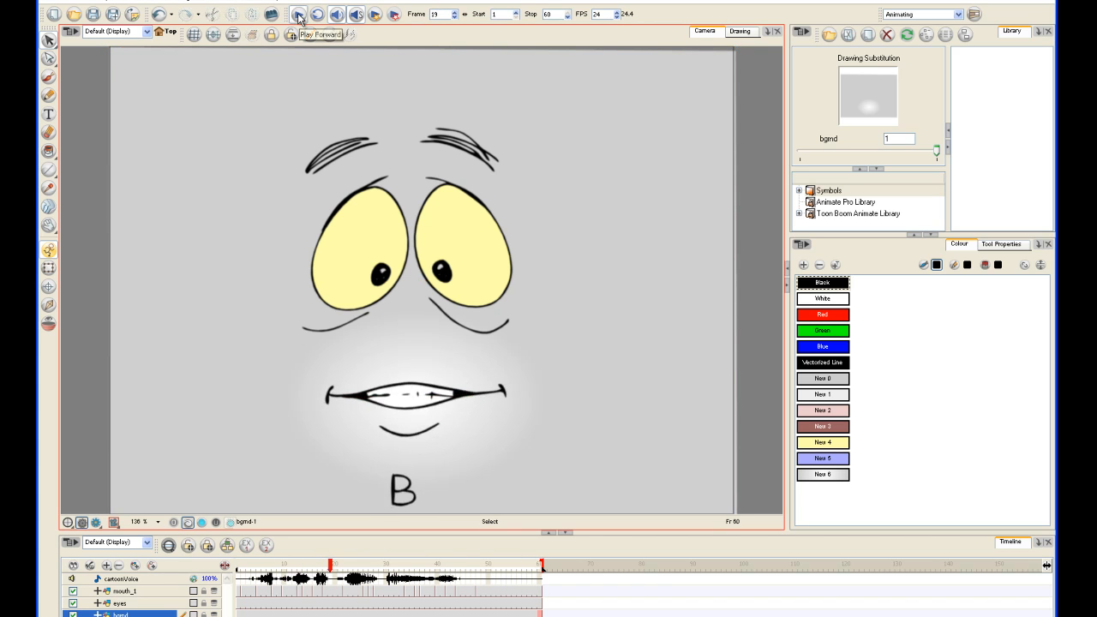
left_click(298, 15)
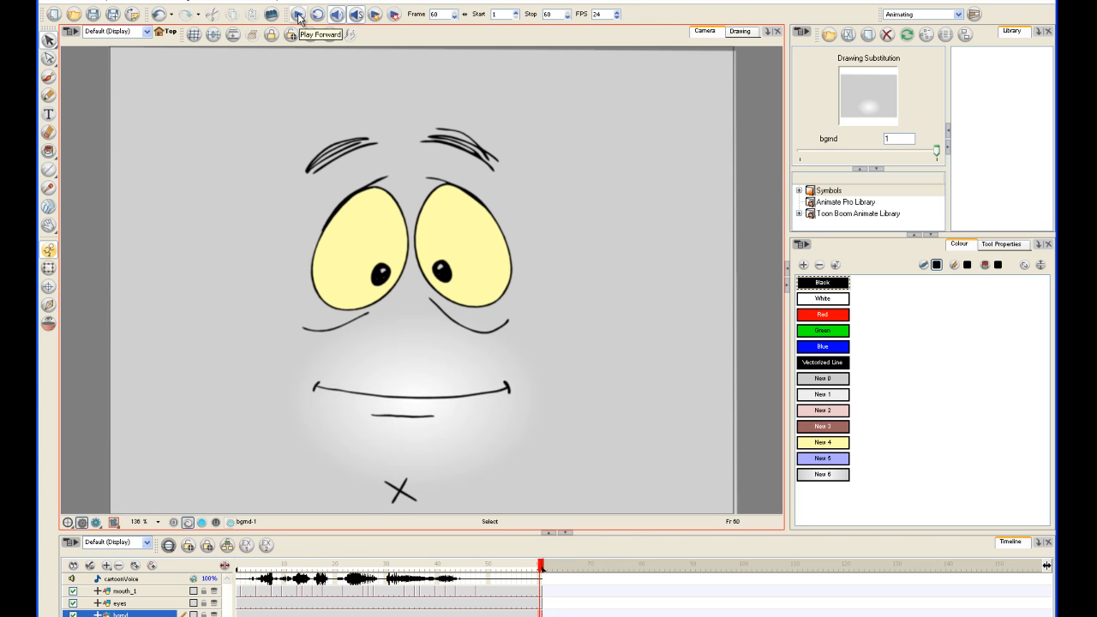
left_click(299, 14)
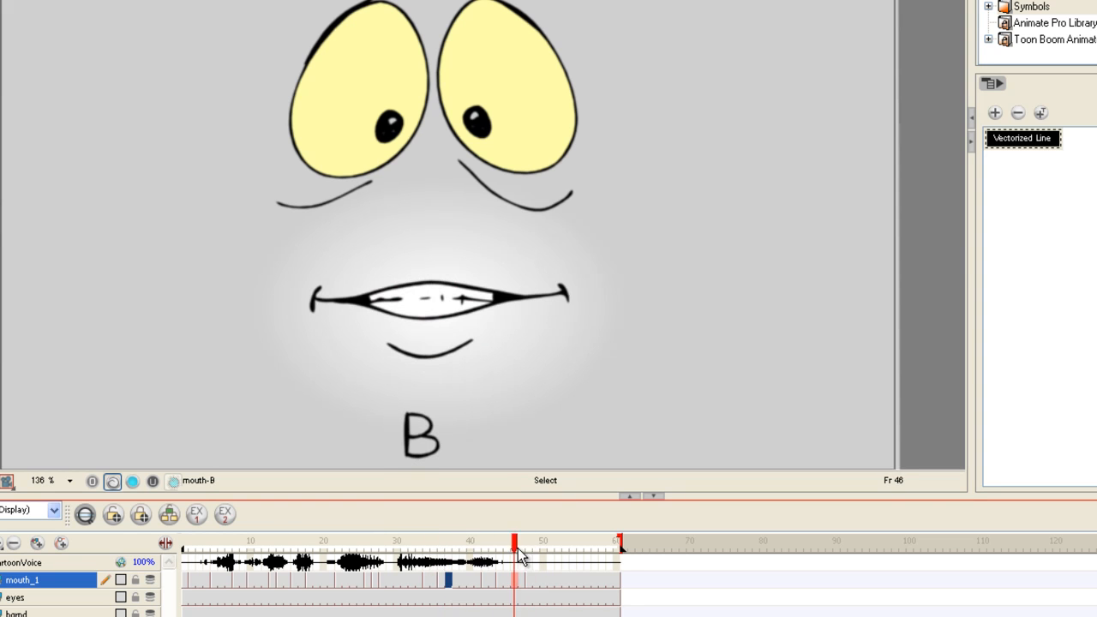
Step: Review mouth frames 38 and 47, substituting drawing F on frame 42
left_click(457, 544)
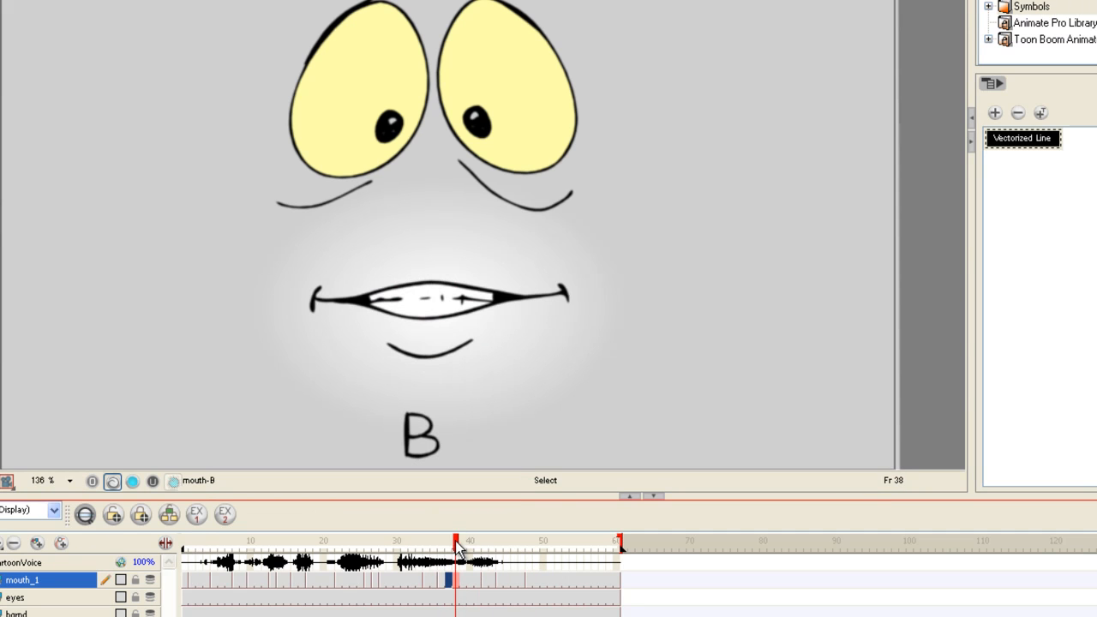
mouse_move(466, 548)
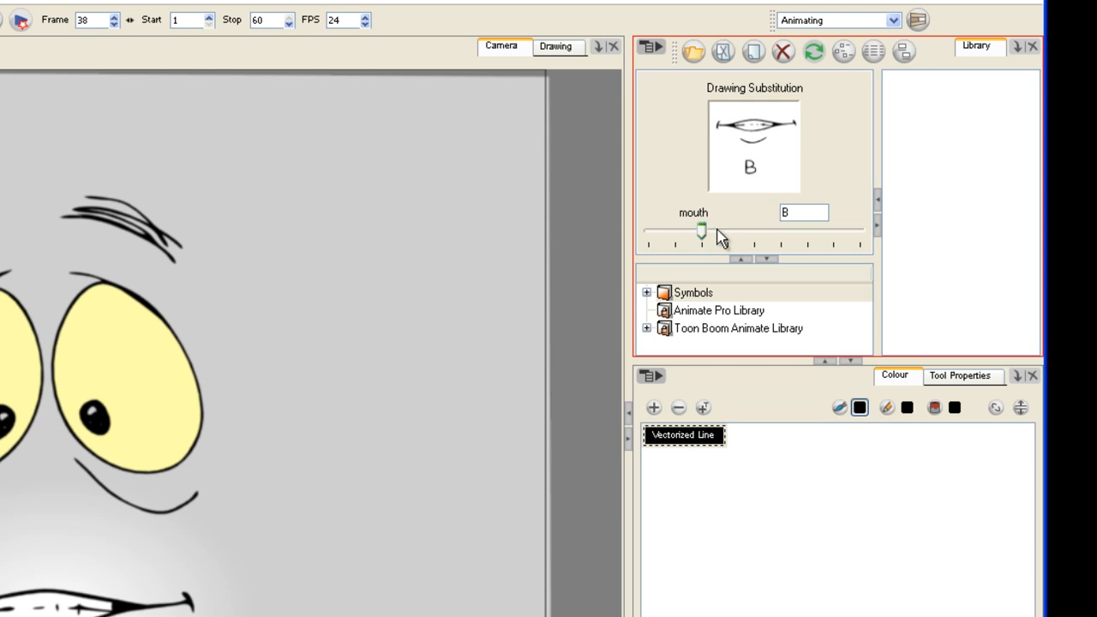
left_click_drag(700, 232, 829, 231)
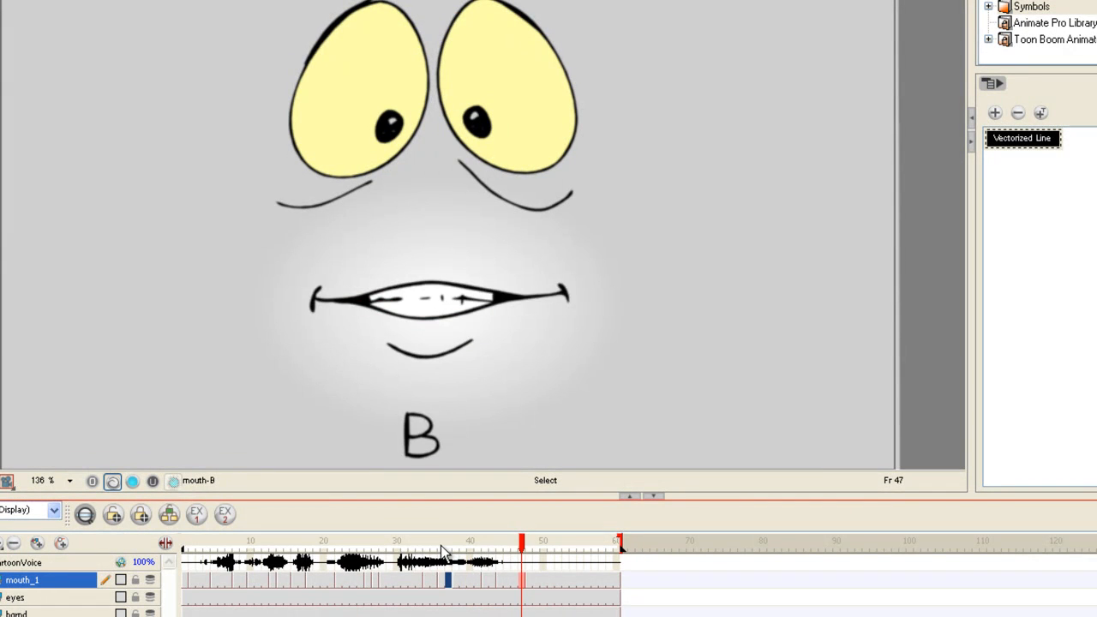
left_click(460, 540)
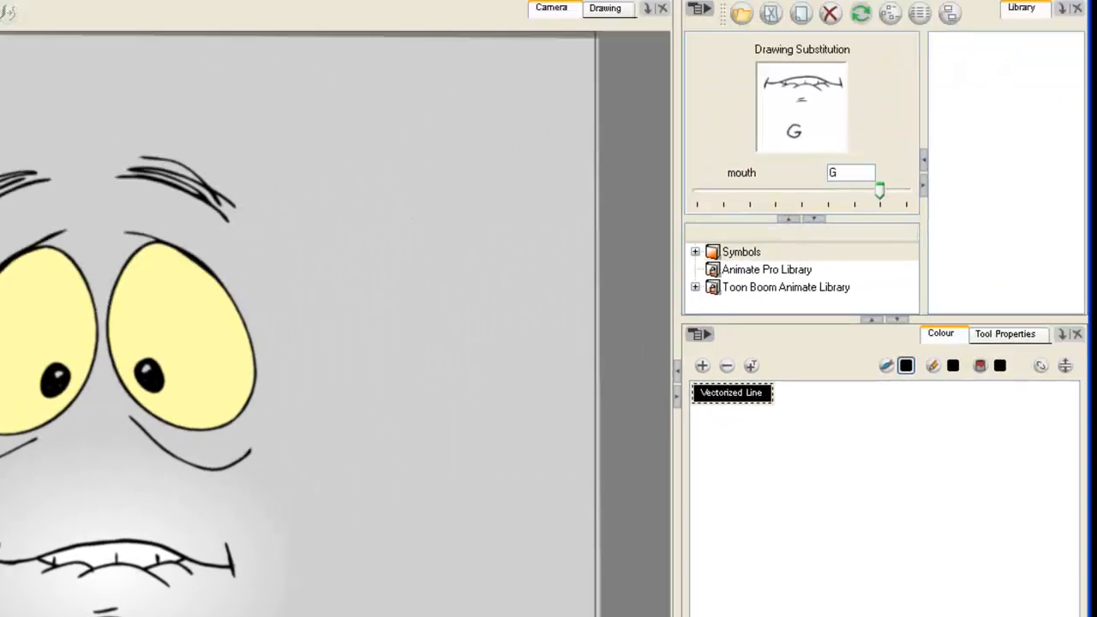
left_click_drag(880, 191, 752, 229)
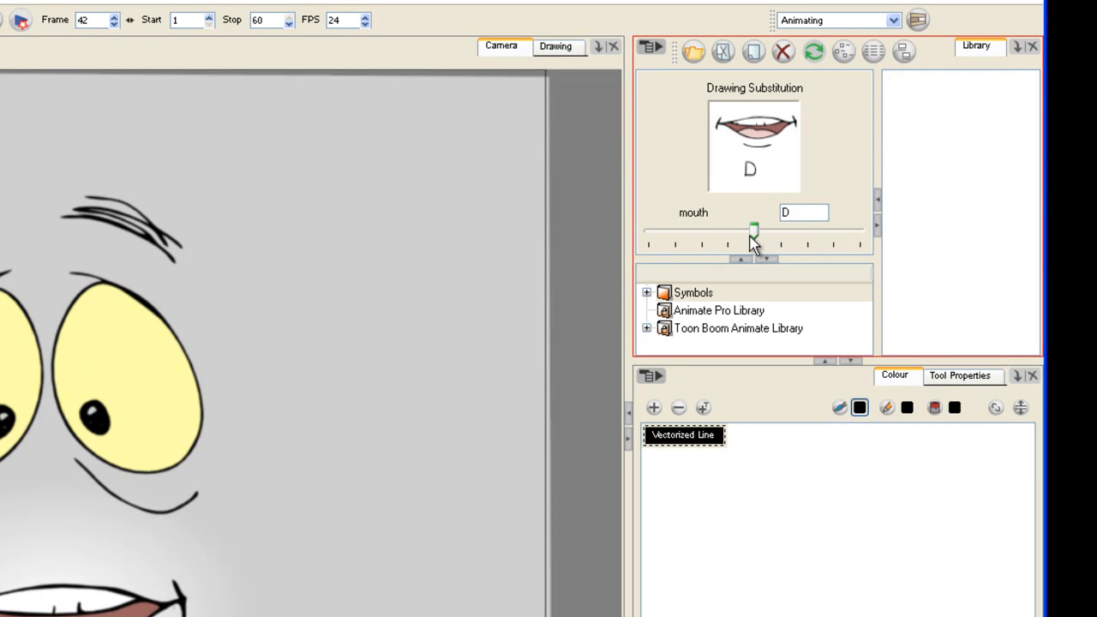
left_click_drag(752, 230, 780, 230)
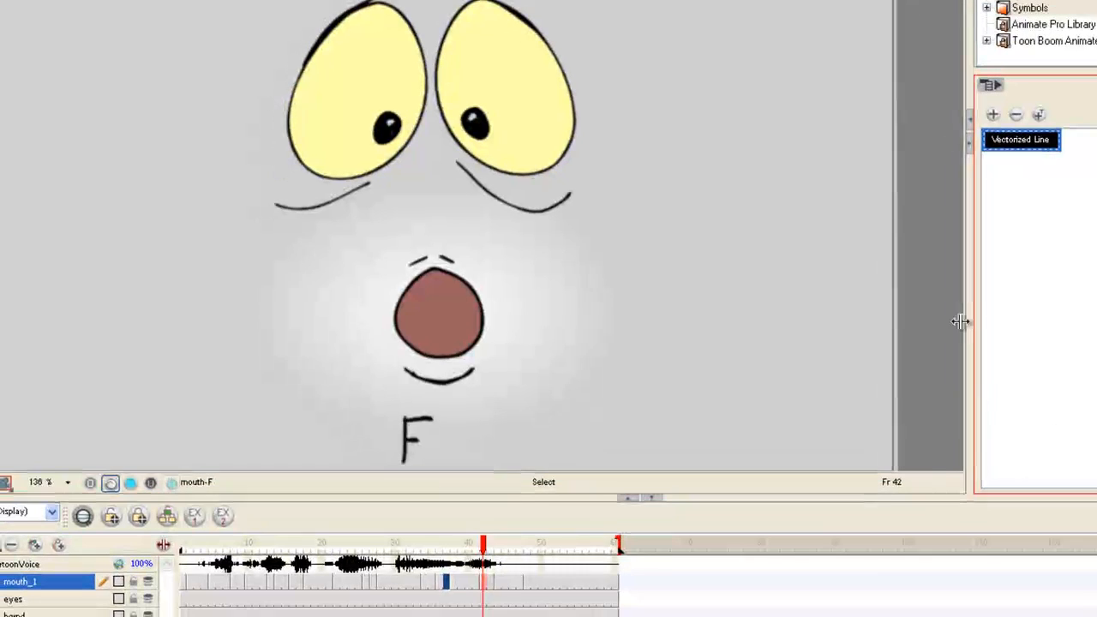
left_click(521, 553)
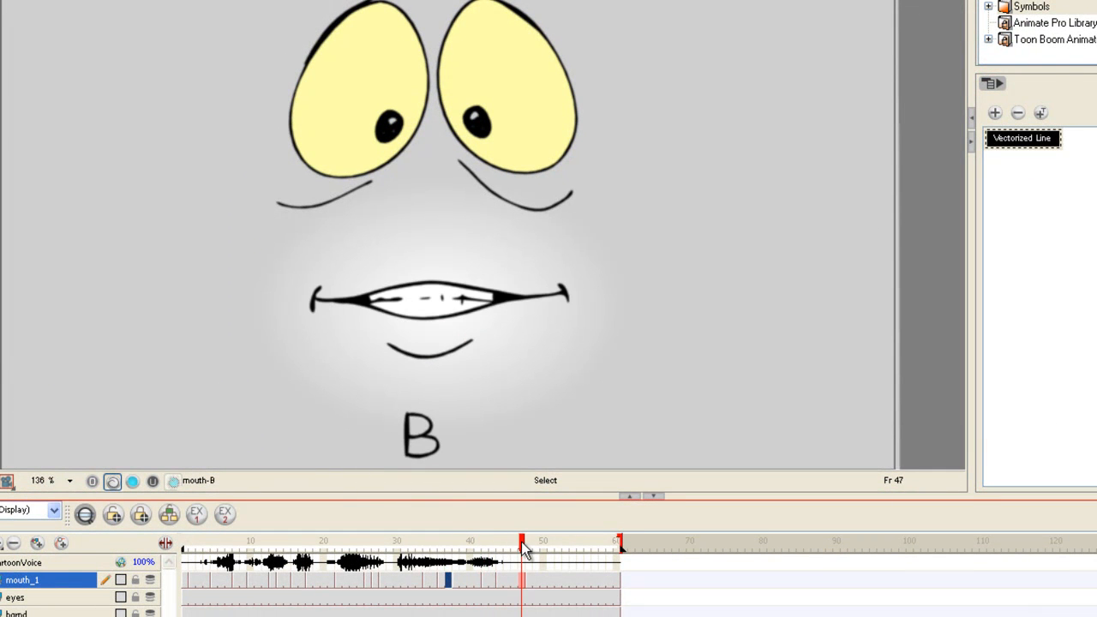
mouse_move(487, 552)
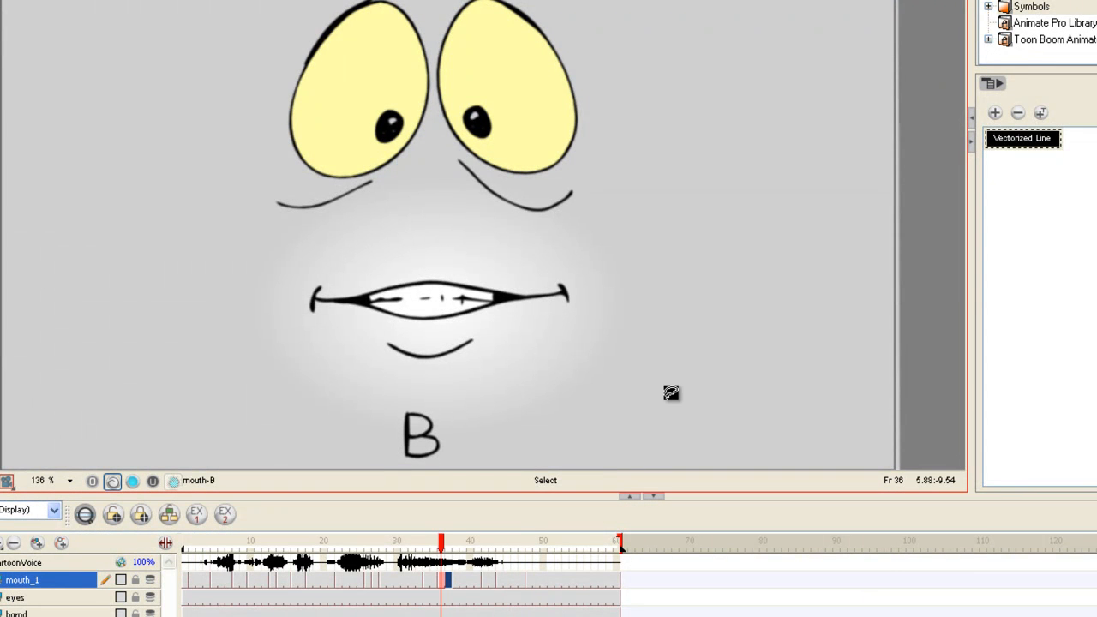
left_click(574, 544)
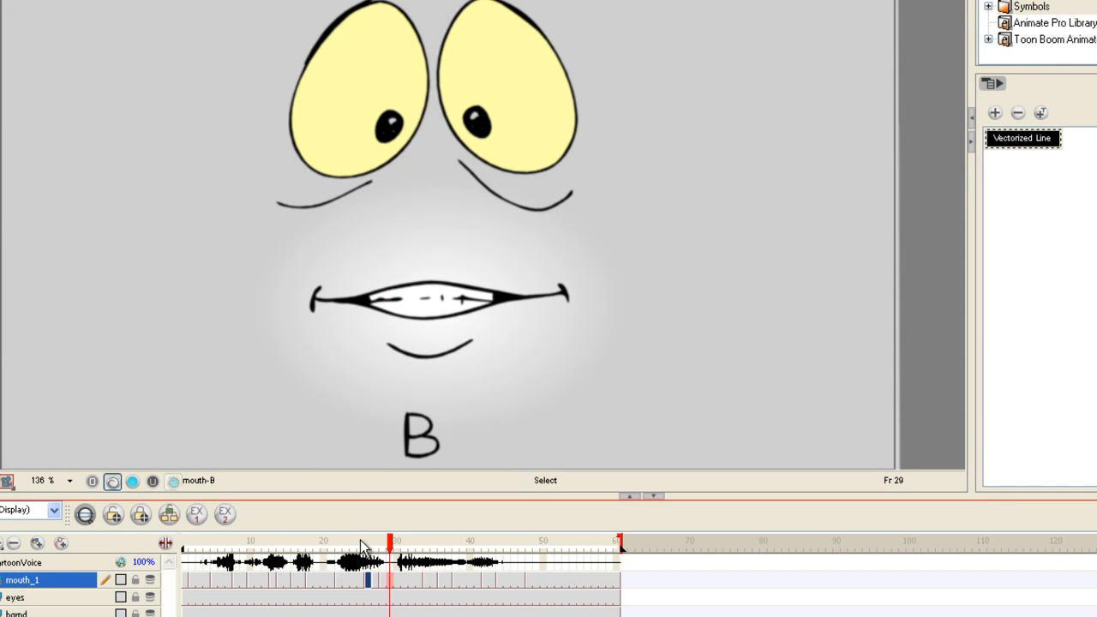
left_click(383, 546)
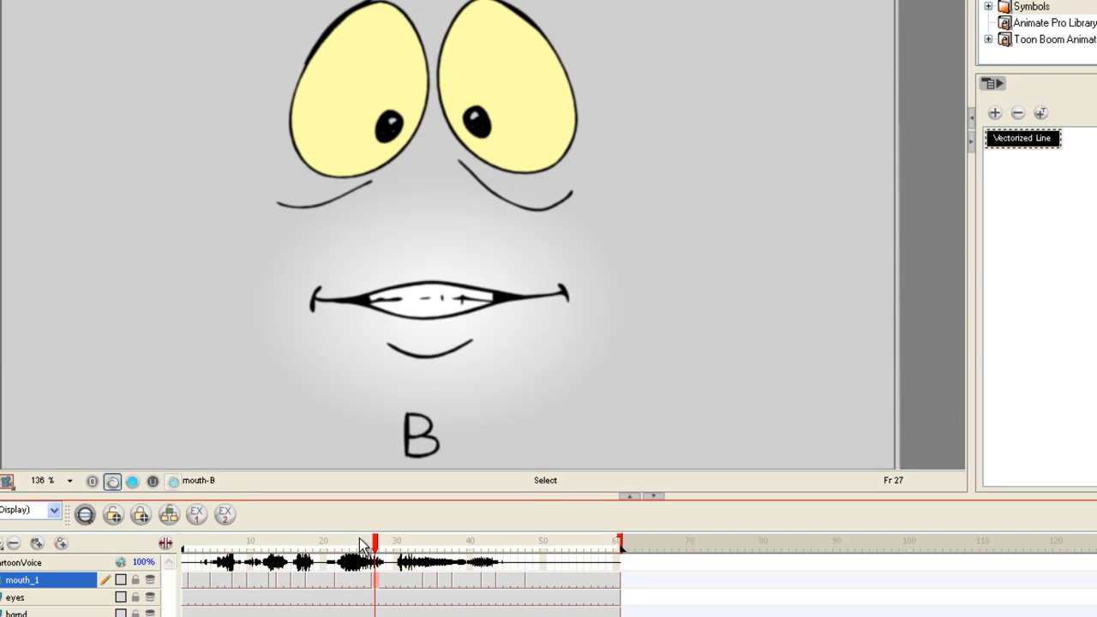
left_click(476, 540)
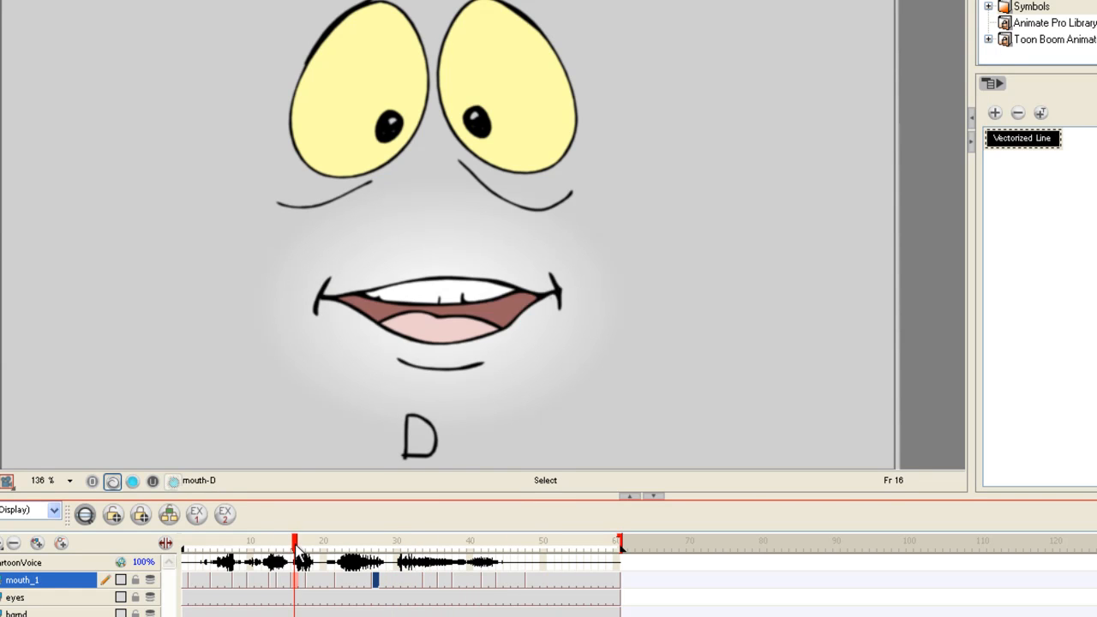
left_click(405, 541)
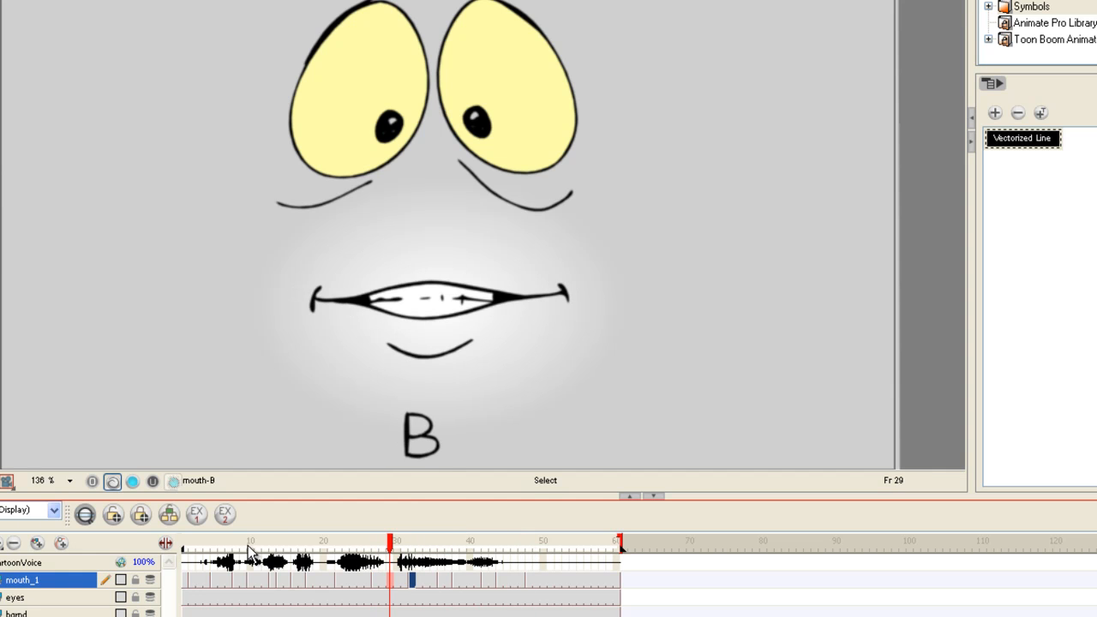
left_click(272, 548)
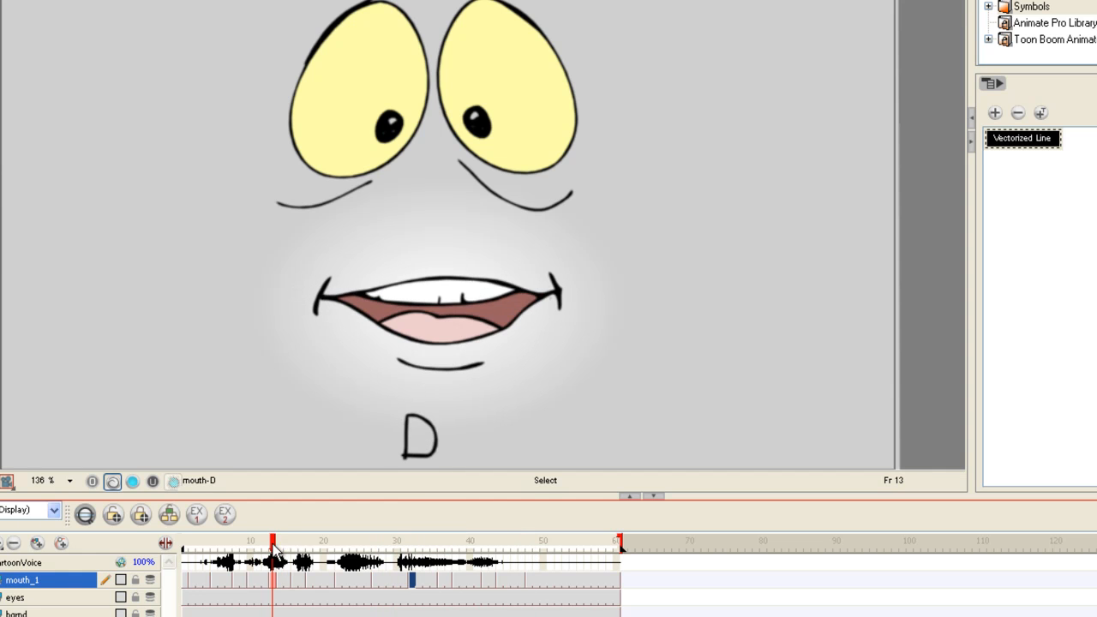
left_click(267, 552)
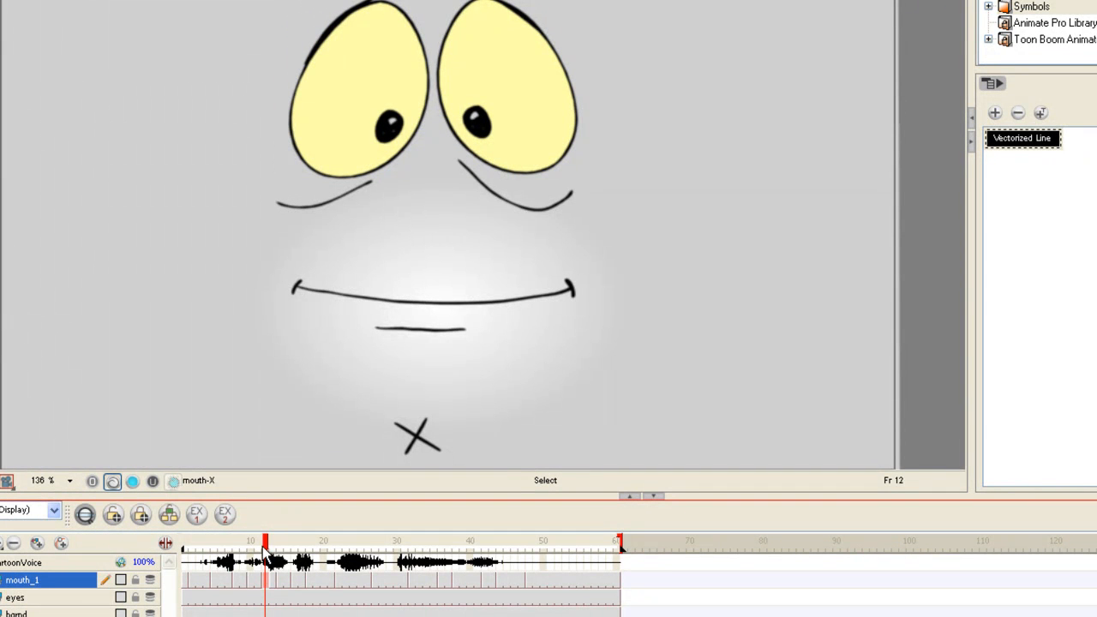
left_click(288, 541)
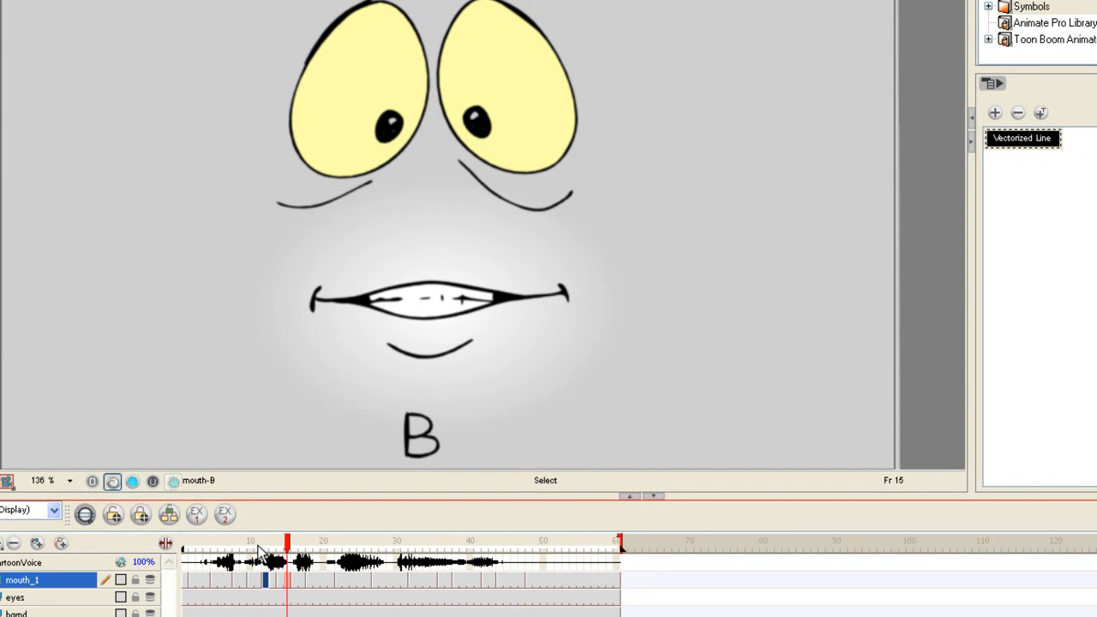
left_click(281, 553)
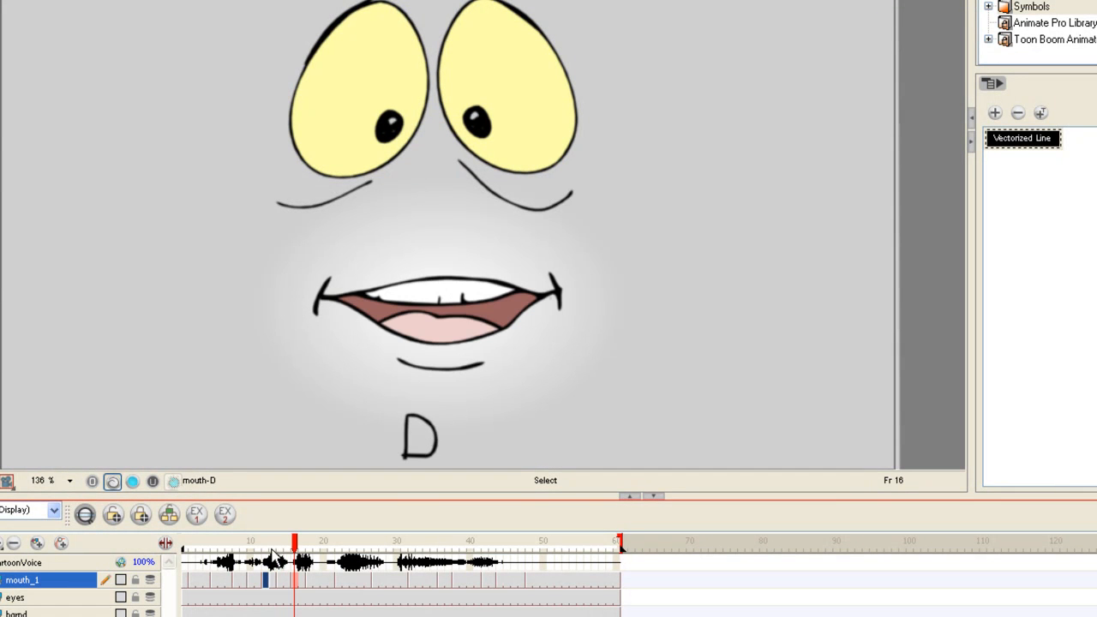
left_click(278, 541)
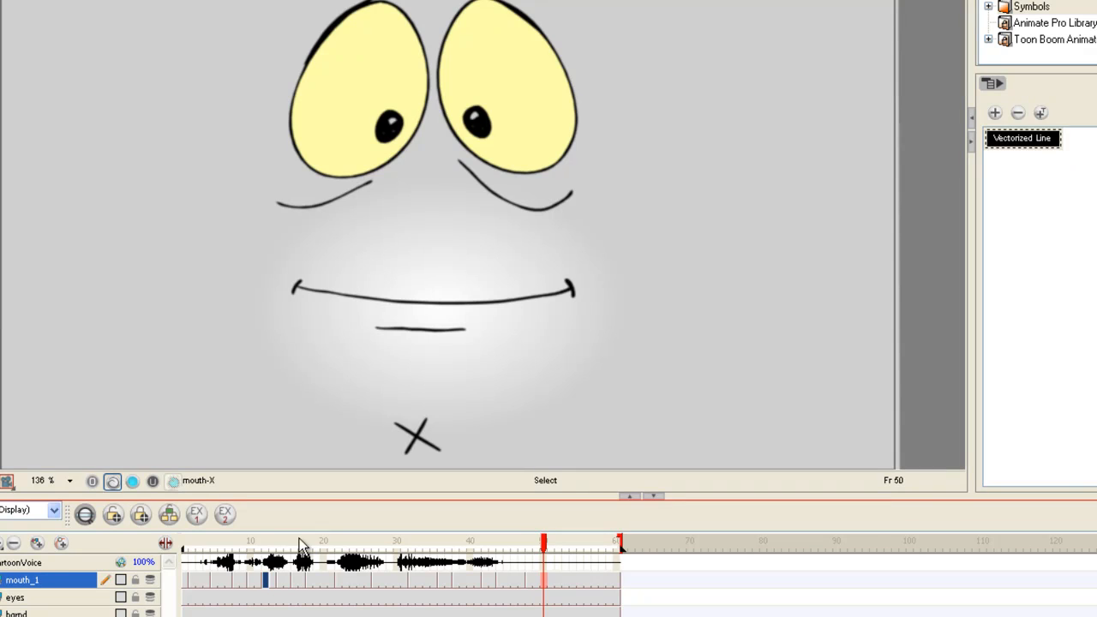
mouse_move(271, 549)
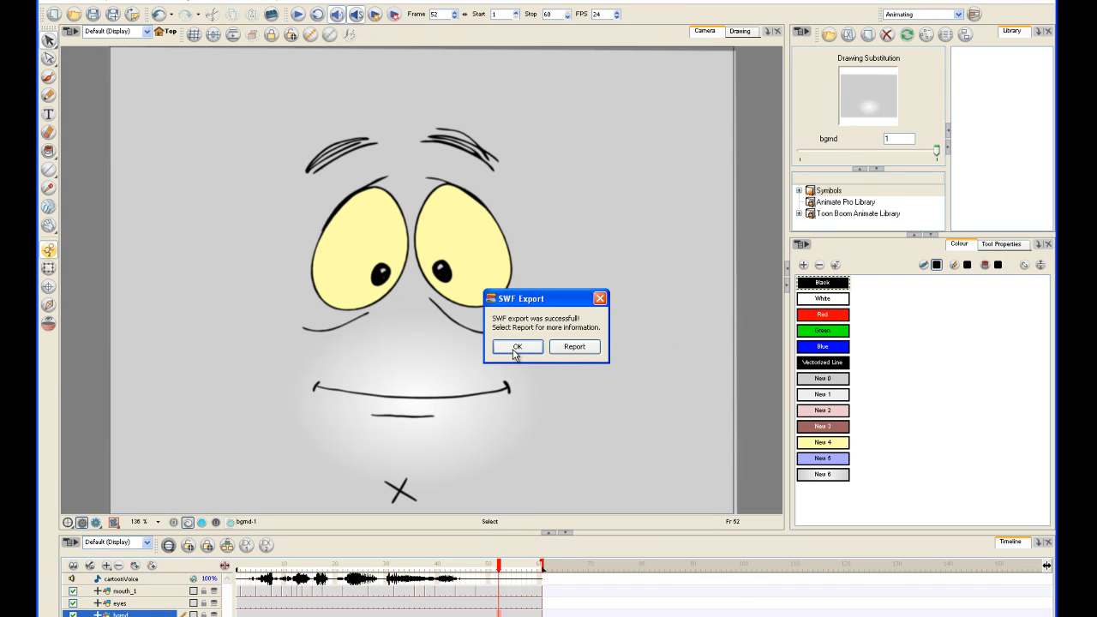
Step: Dismiss the SWF export confirmation and play the exported animation in Firefox
left_click(516, 346)
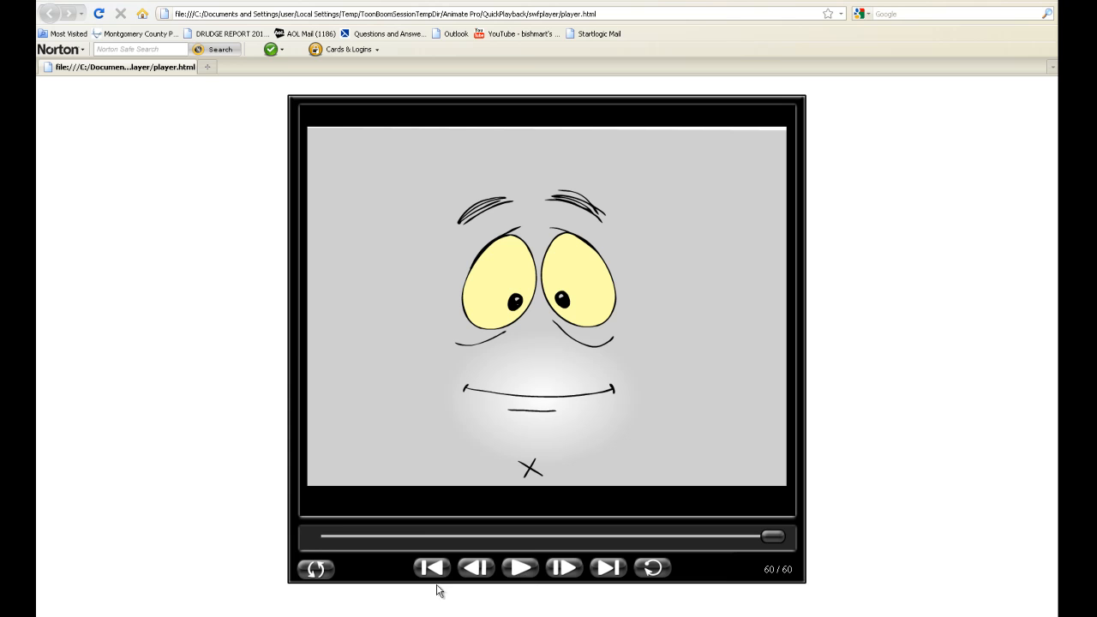
left_click(519, 567)
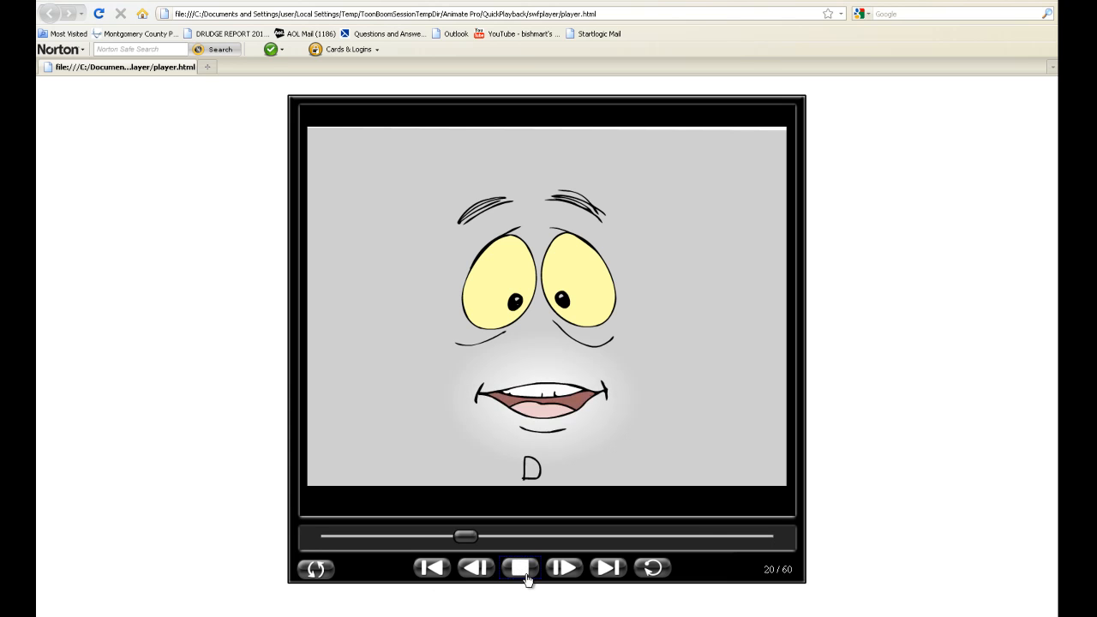
left_click(520, 568)
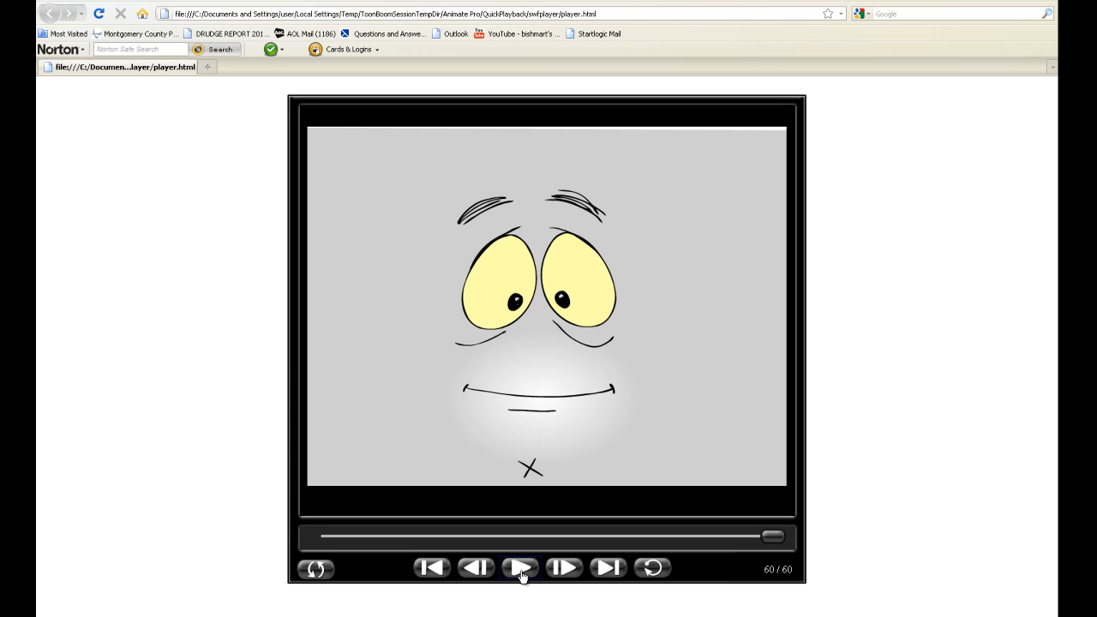
left_click(520, 568)
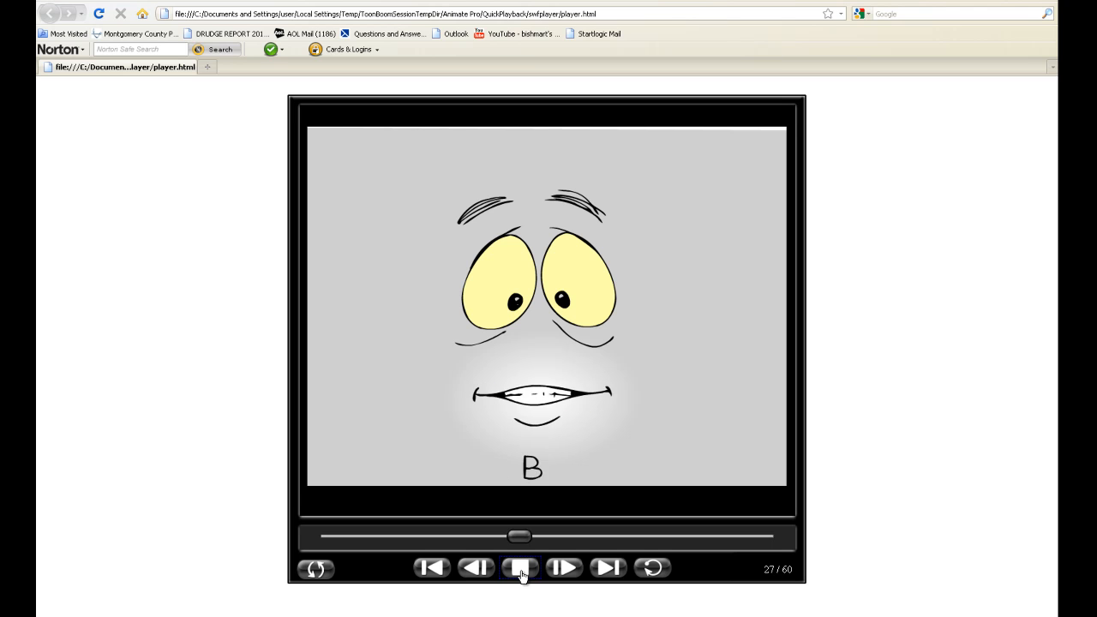